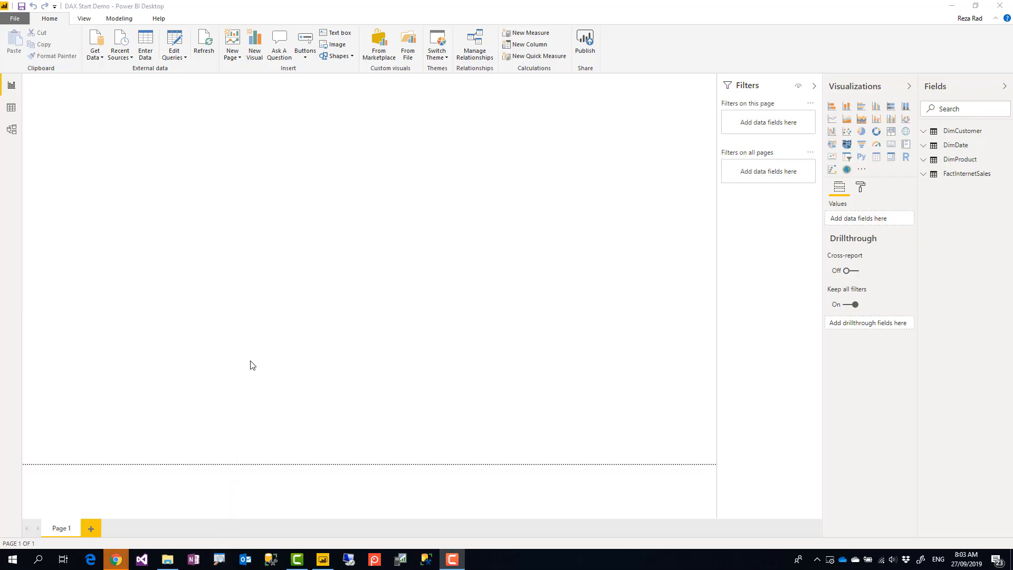
mouse_move(242, 341)
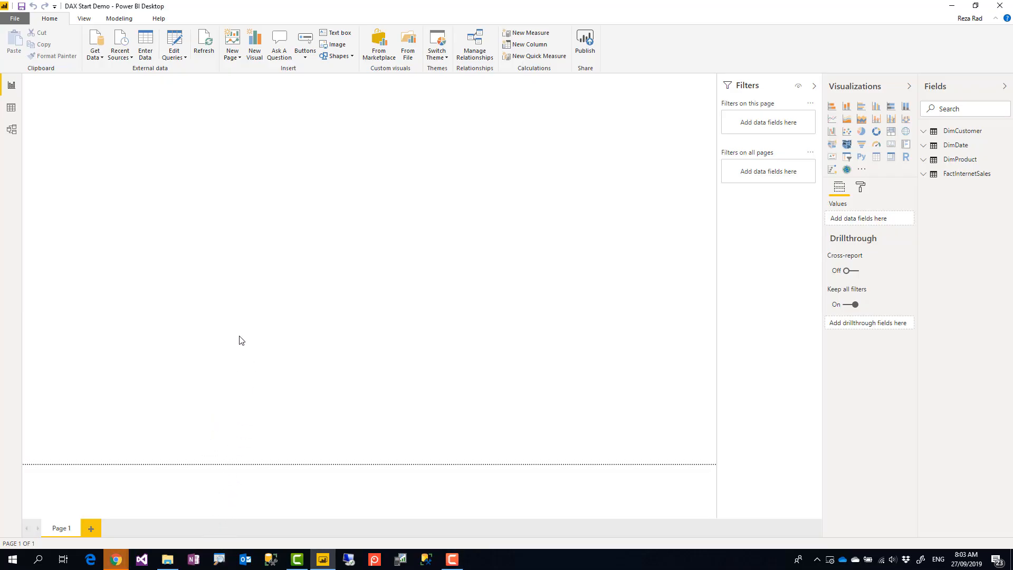
mouse_move(265, 269)
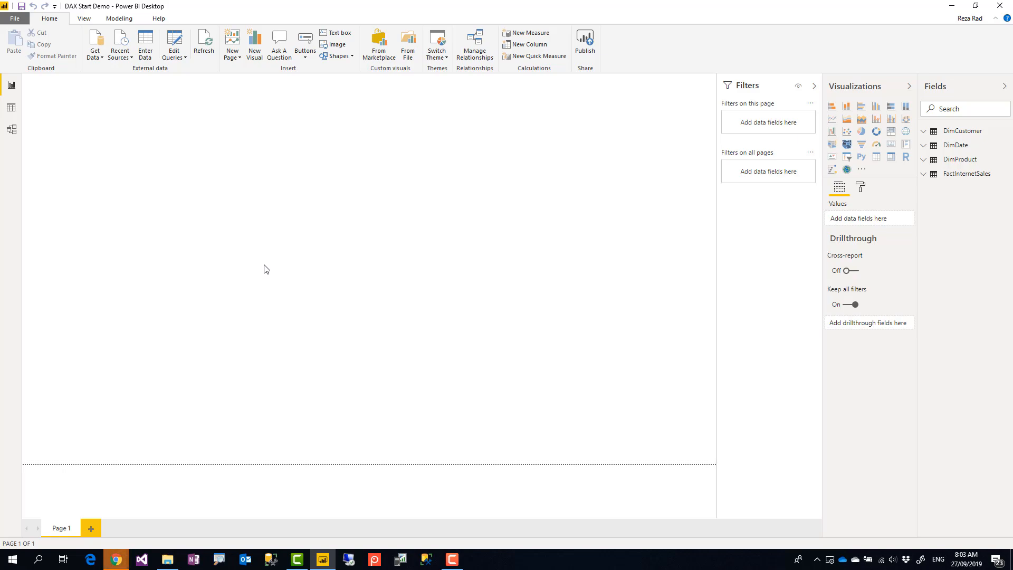
mouse_move(263, 262)
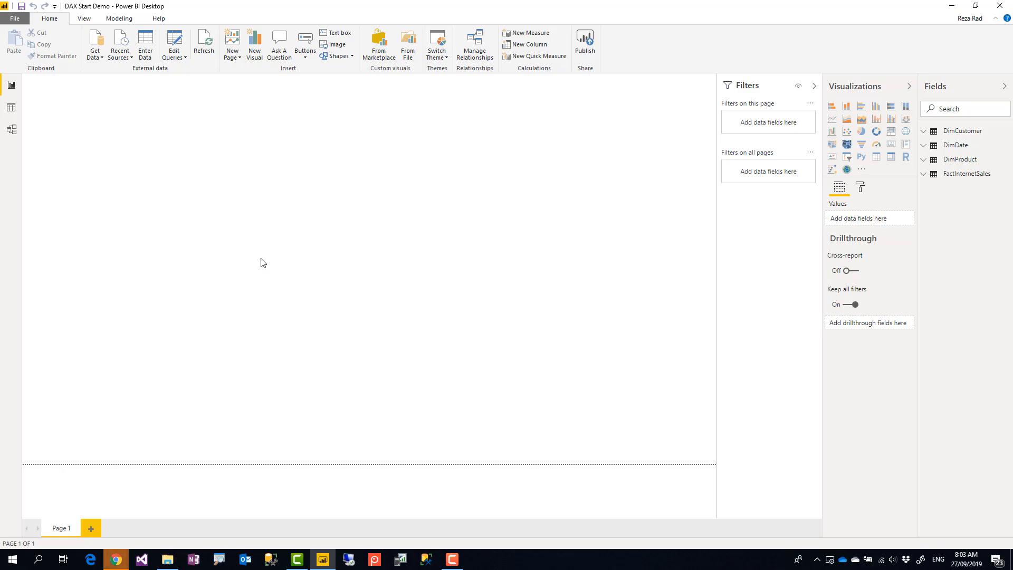
mouse_move(174, 45)
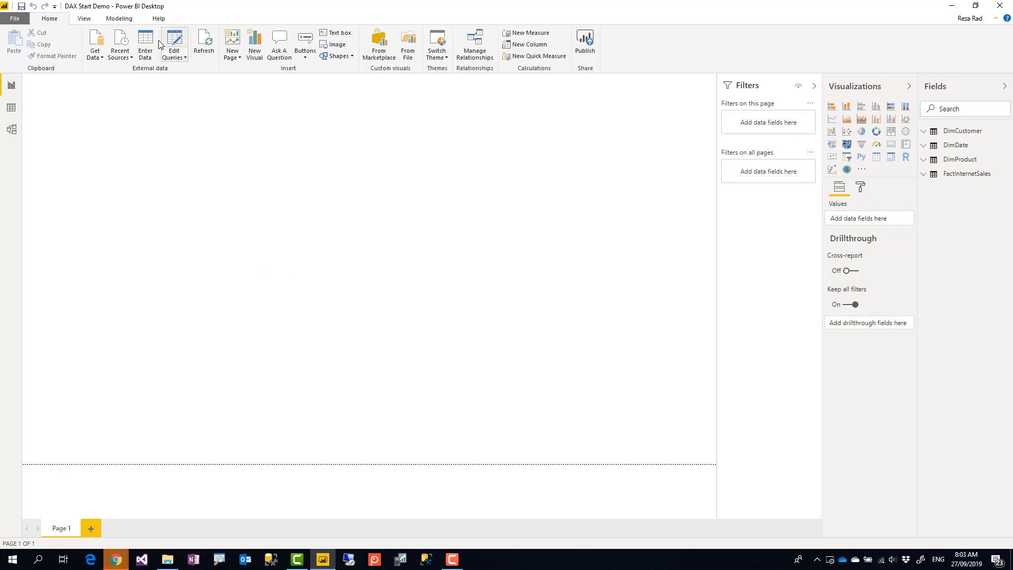
mouse_move(81, 103)
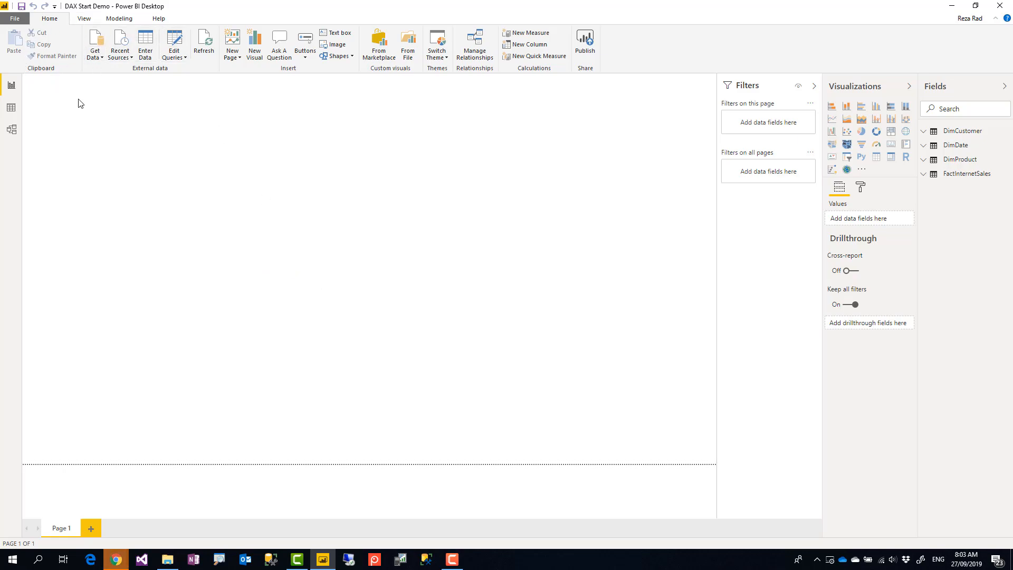
- Show the model diagram relating FactInternetSales to DimCustomer, DimDate and DimProduct
left_click(11, 130)
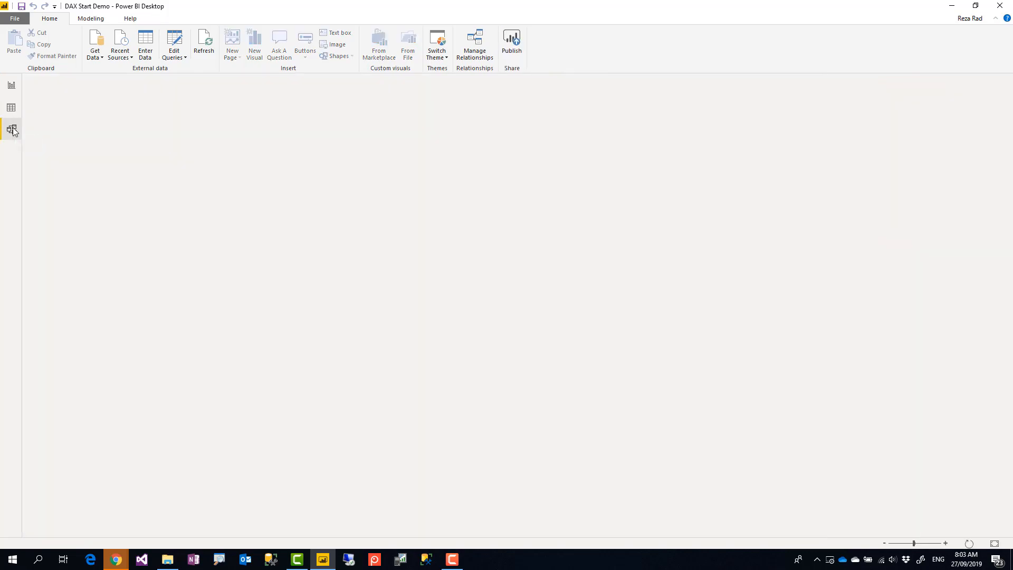
left_click(11, 130)
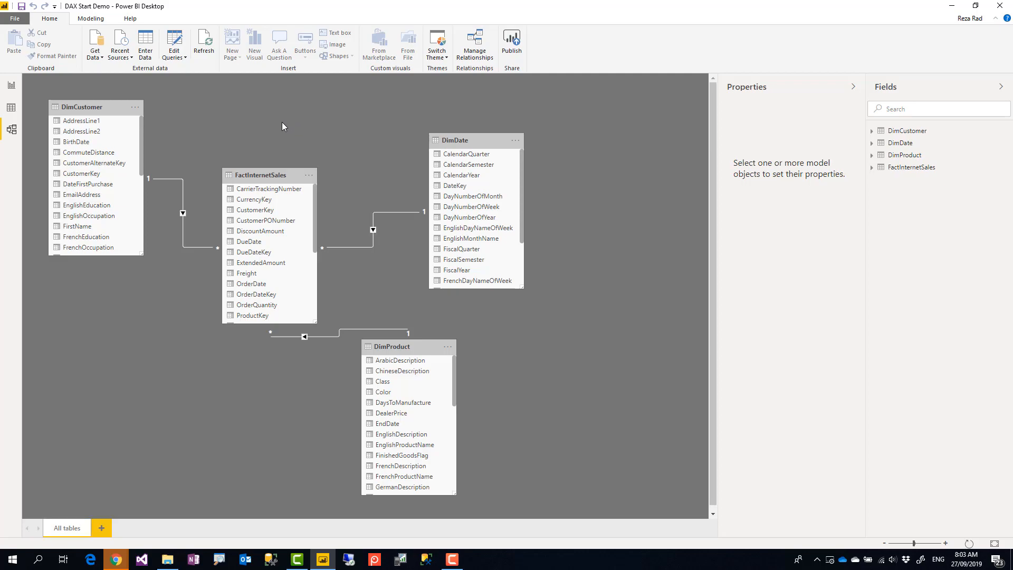
mouse_move(132, 82)
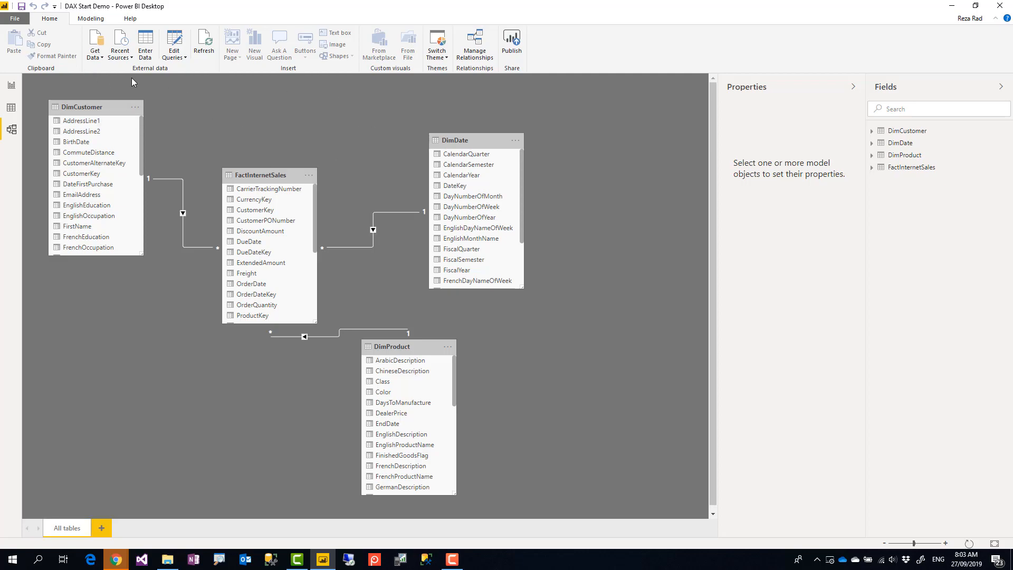
mouse_move(228, 143)
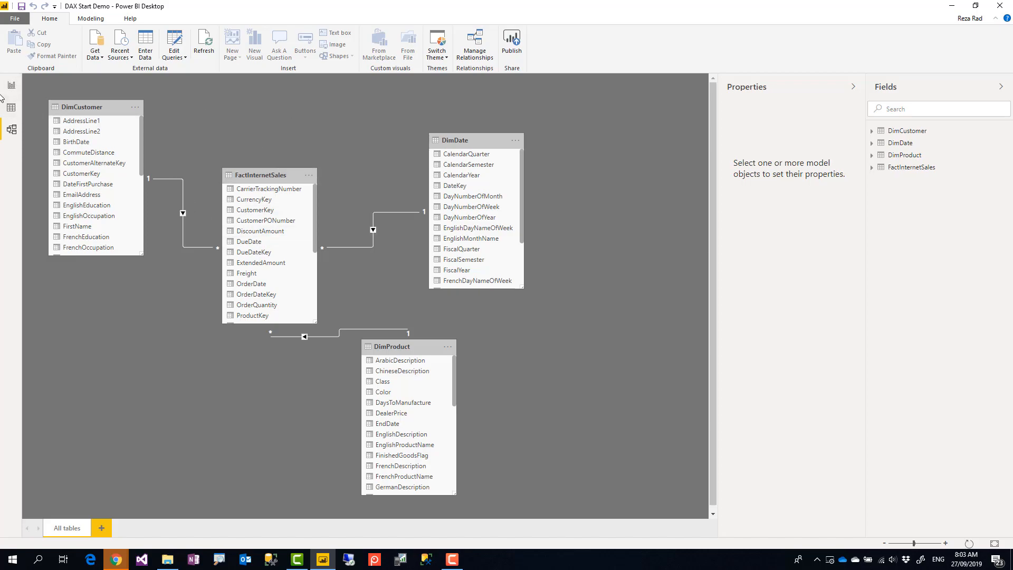
mouse_move(11, 87)
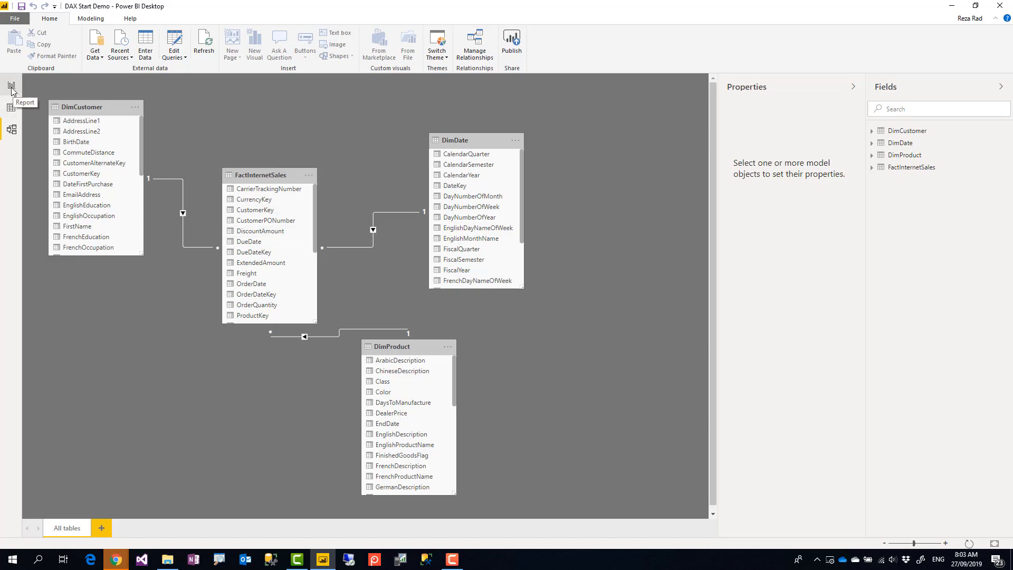
- Return to the blank report page
left_click(11, 84)
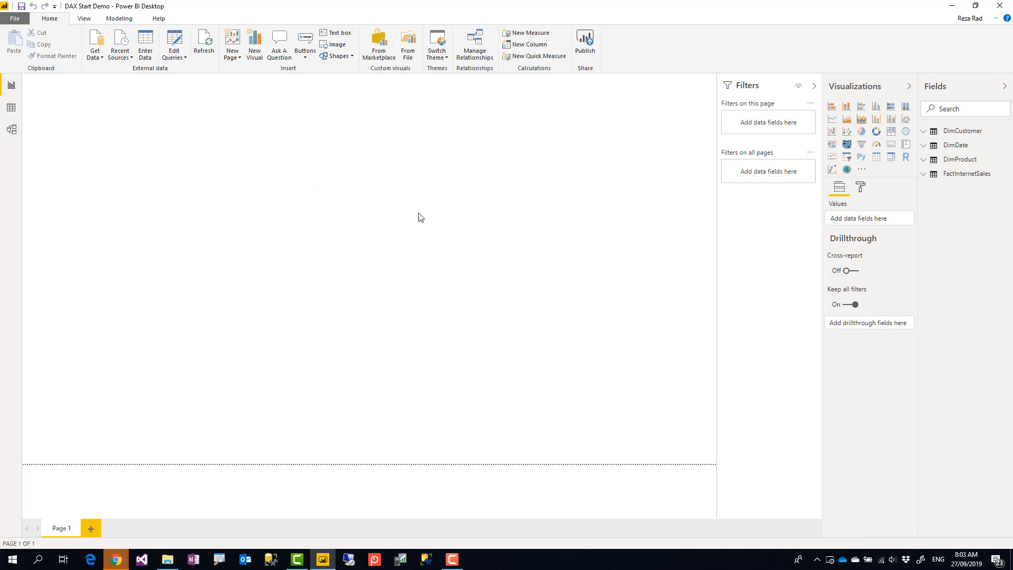
mouse_move(186, 134)
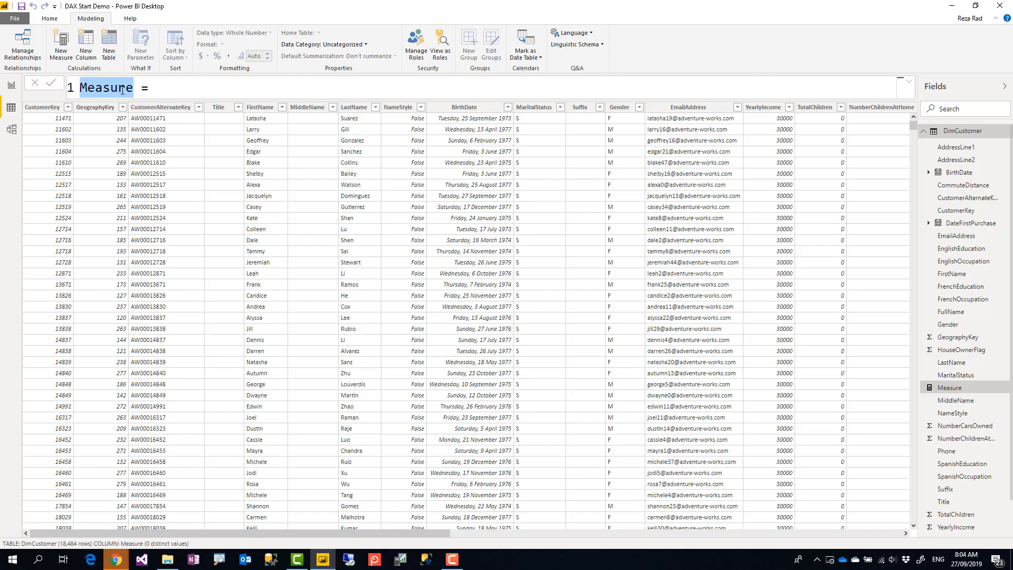
- Write Sum of Sales = SUM(FactInternetSales[SalesAmount]) in the formula bar
type("Sum of Sa =")
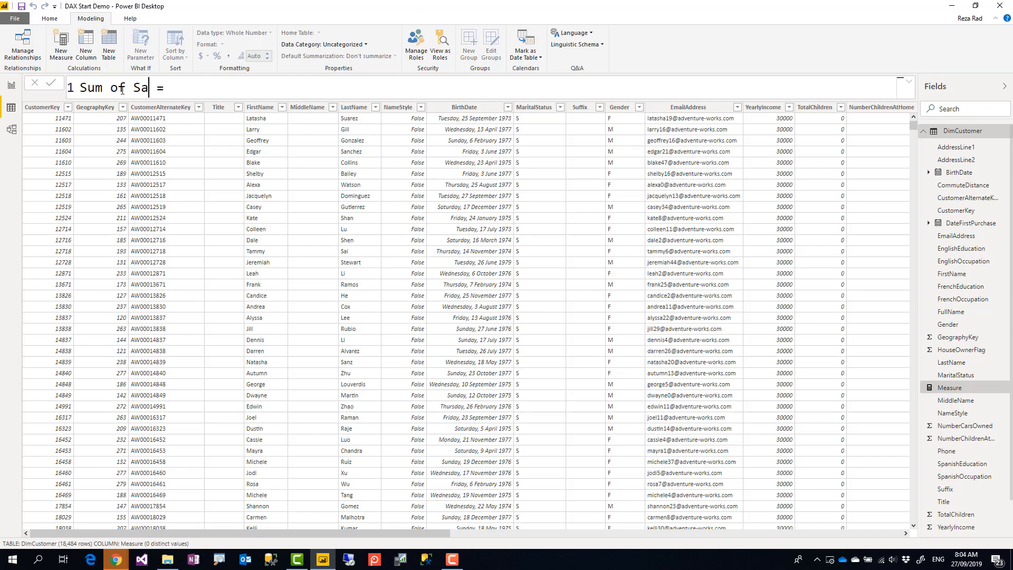
type("les =")
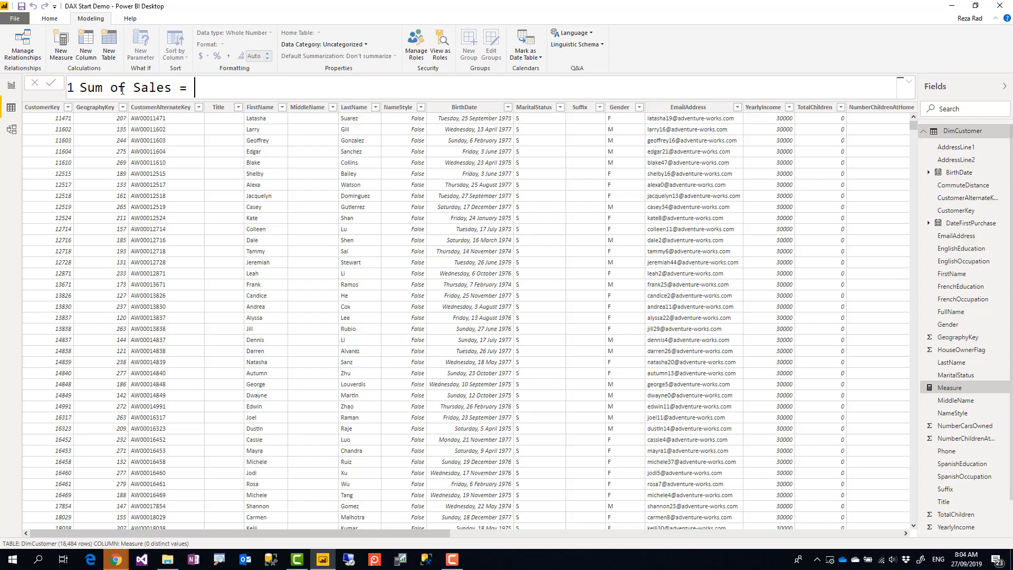
type("sum")
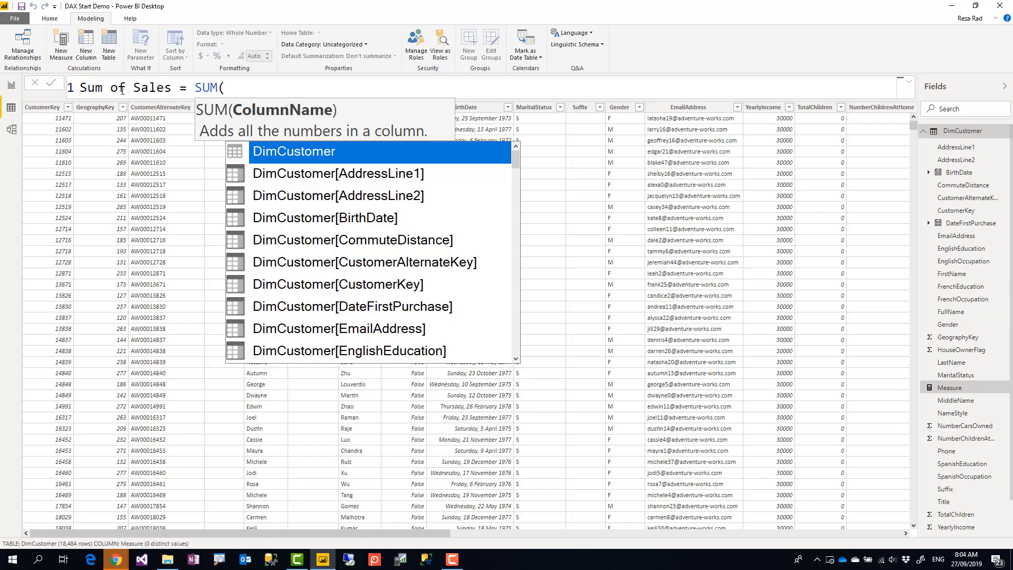
type("sales")
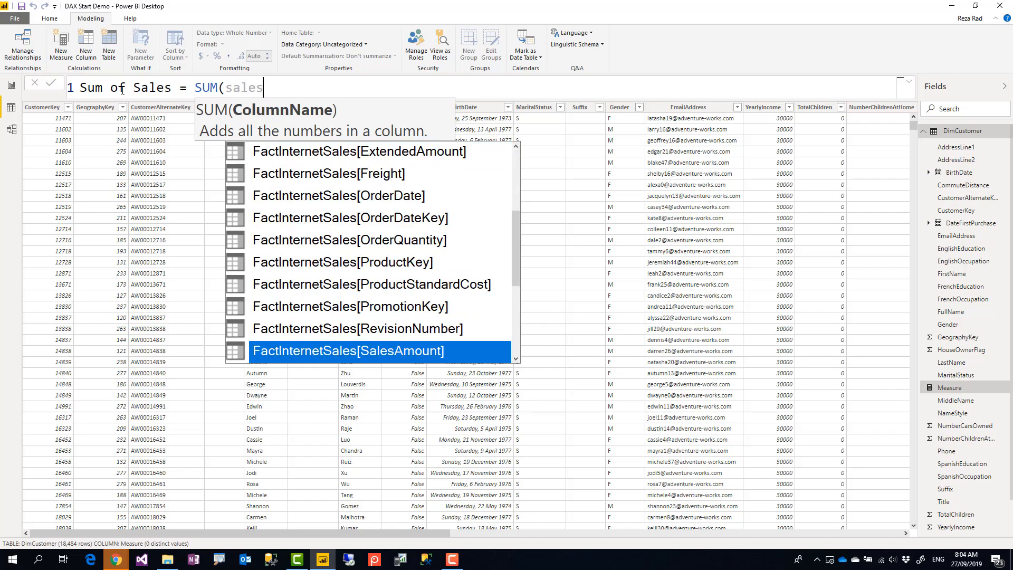
left_click(347, 350)
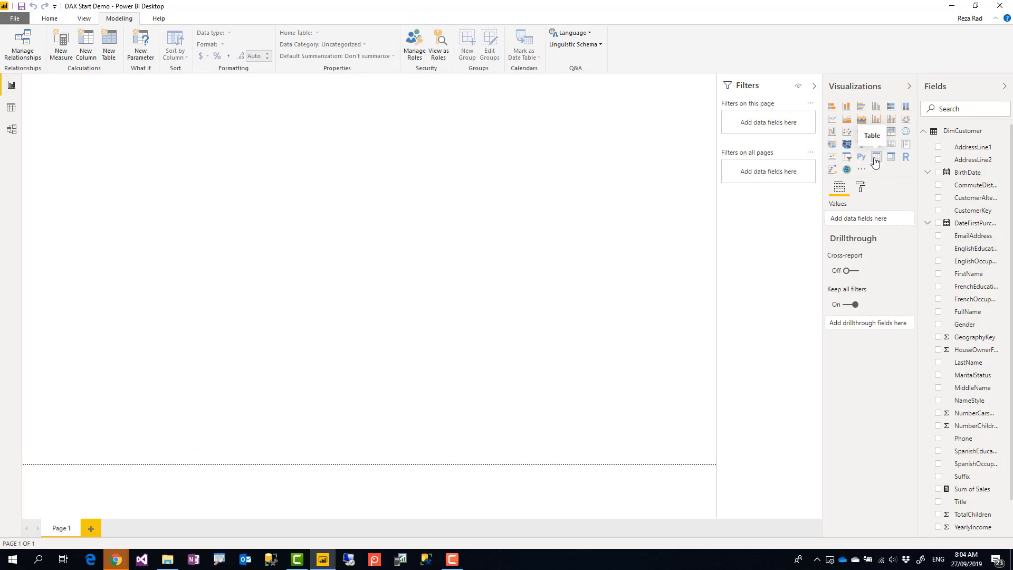
- Add a table visual showing Sum of Sales (29,358,677.22) and enlarge its text size
left_click(876, 156)
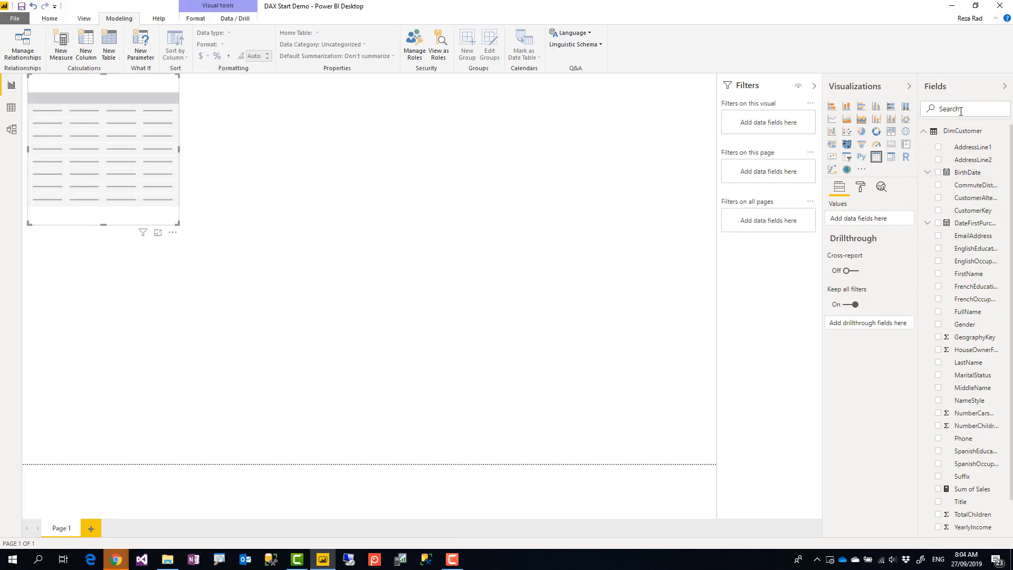
type("sum of sal")
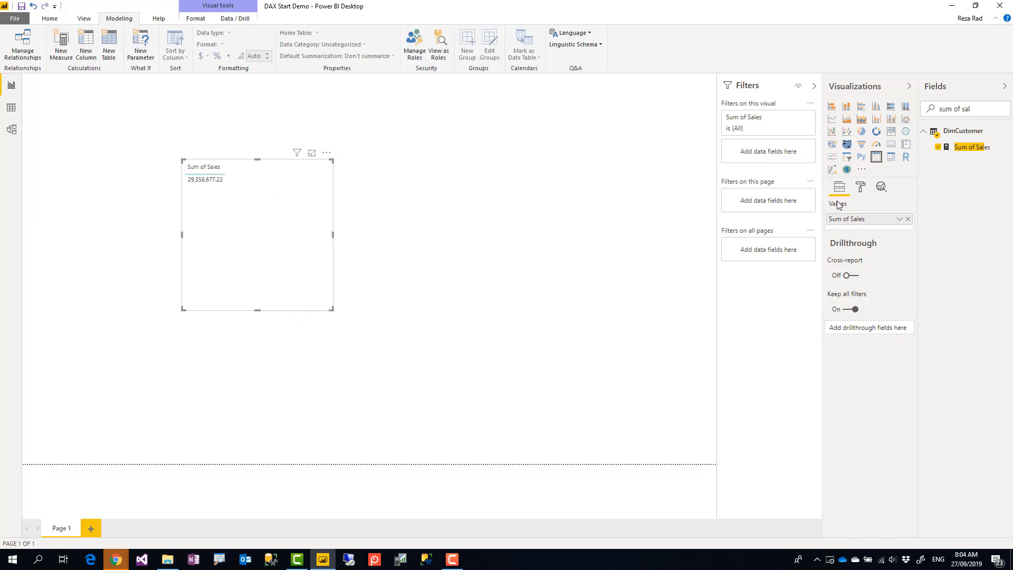
left_click(861, 186)
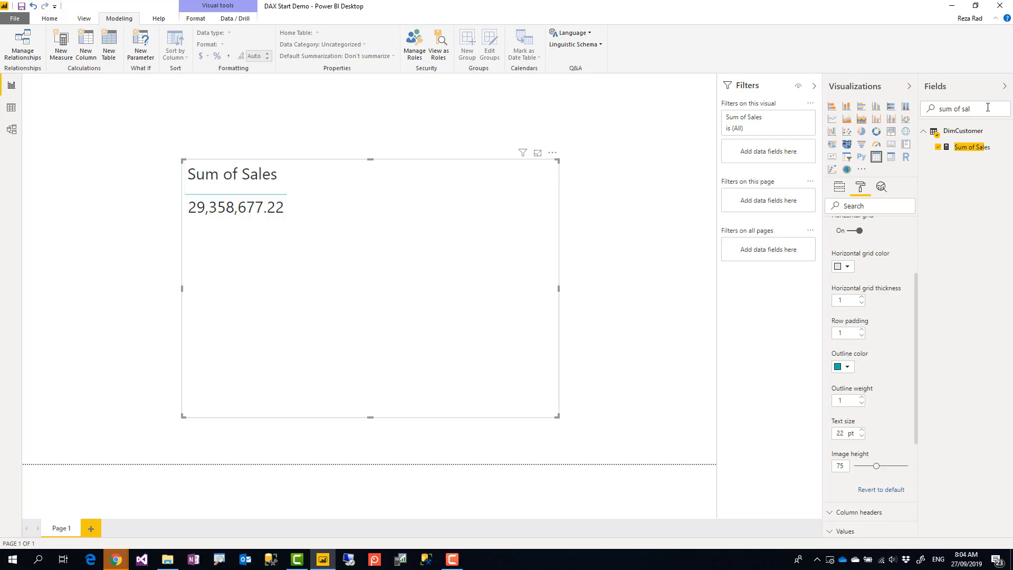
type("education")
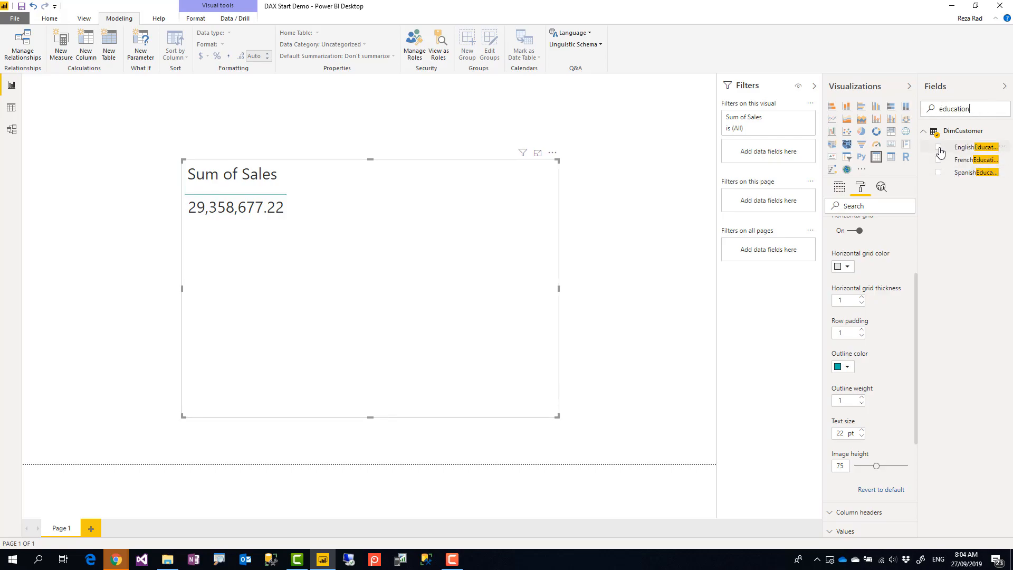
- Add EnglishEducation to the table, placed before Sum of Sales
left_click(939, 147)
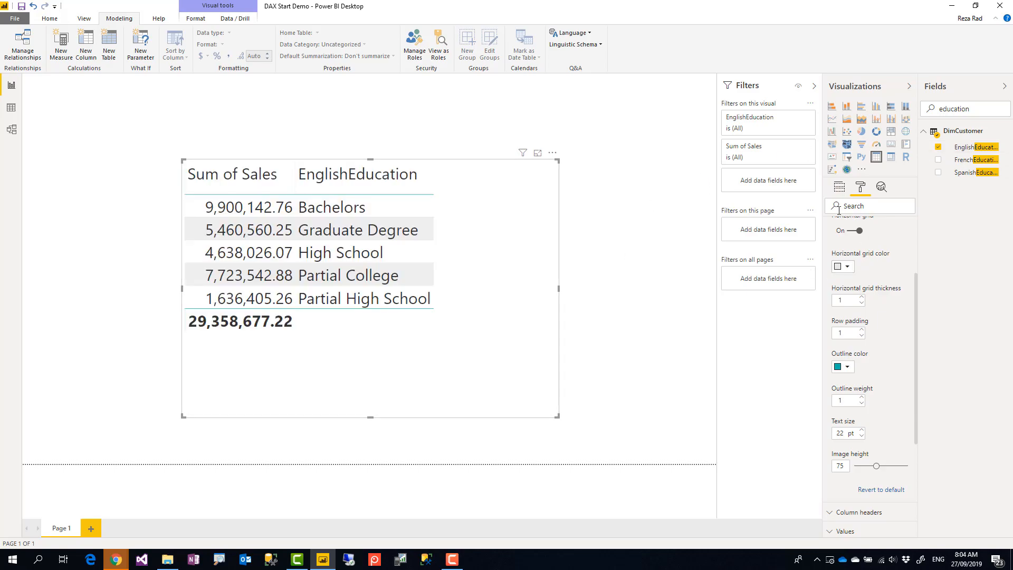
left_click(838, 187)
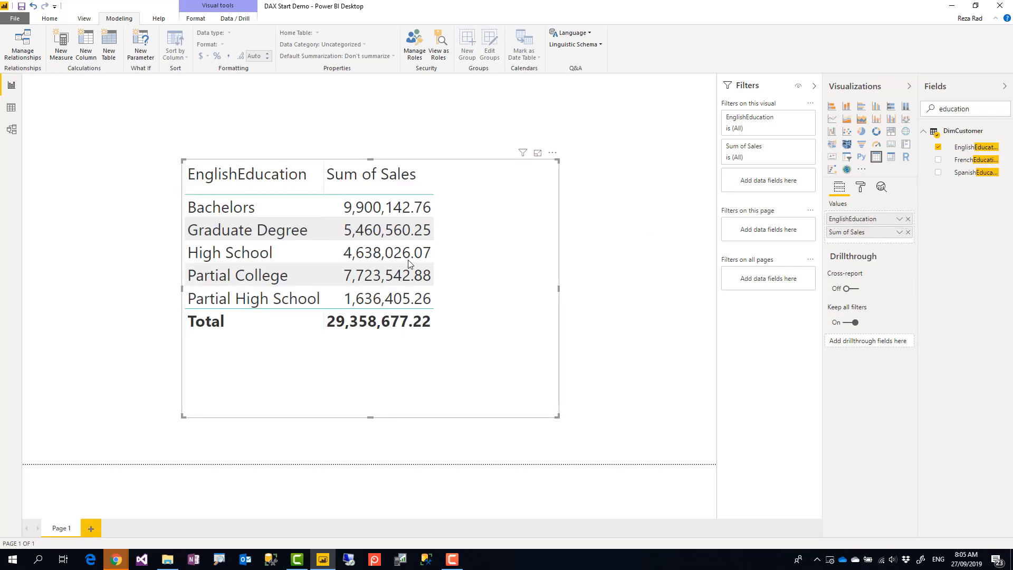
mouse_move(508, 276)
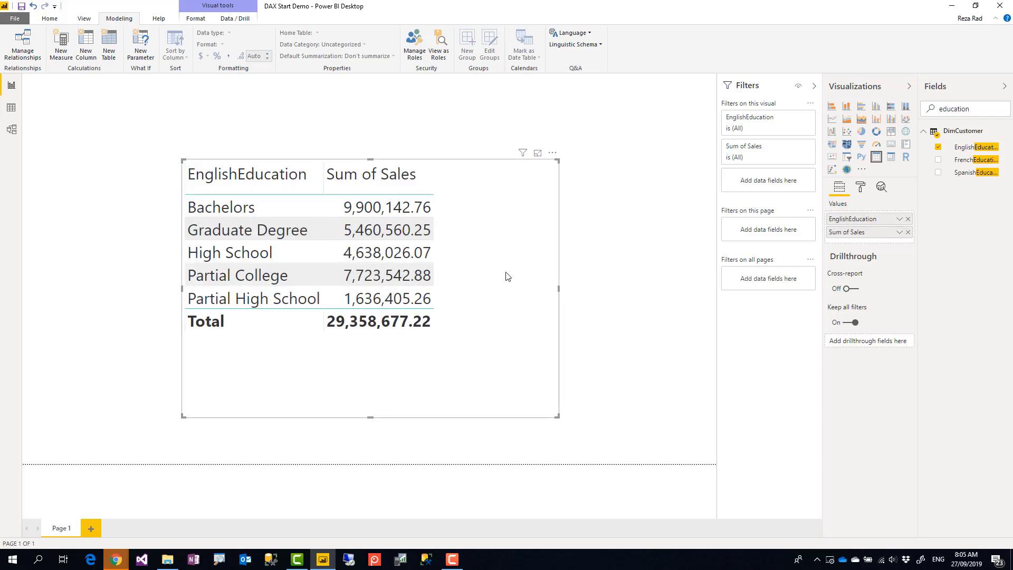
mouse_move(481, 278)
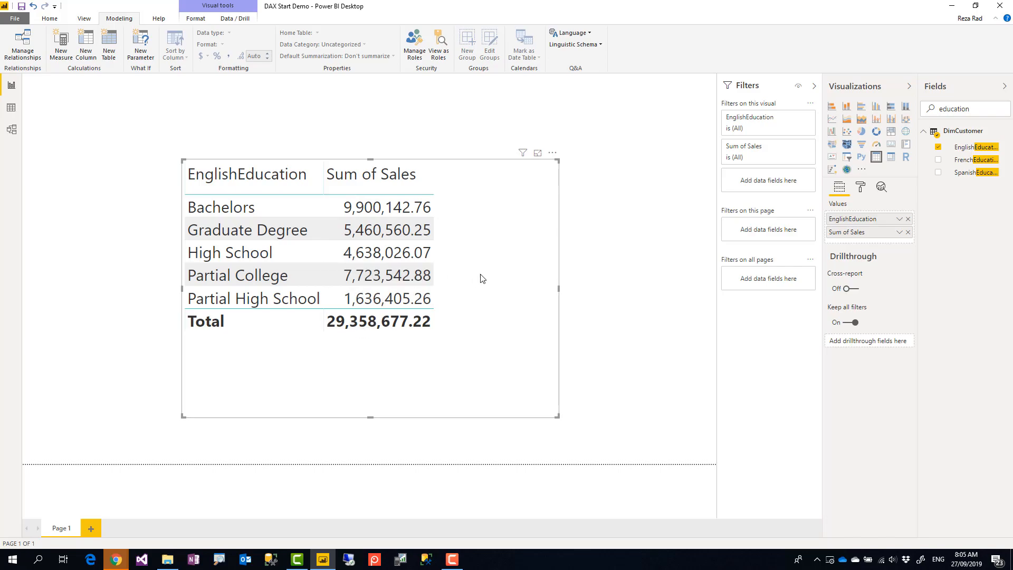
mouse_move(497, 277)
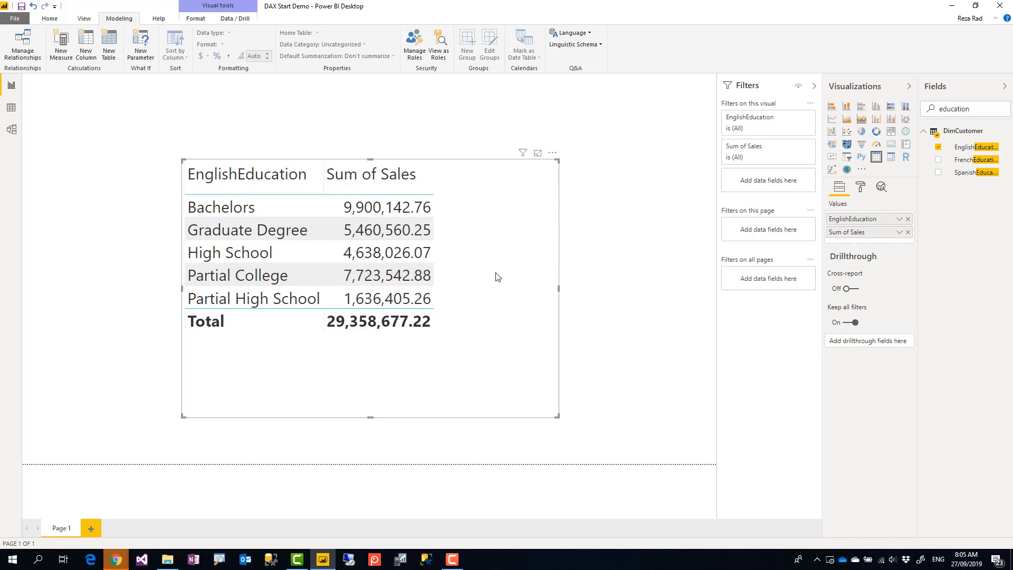
mouse_move(559, 286)
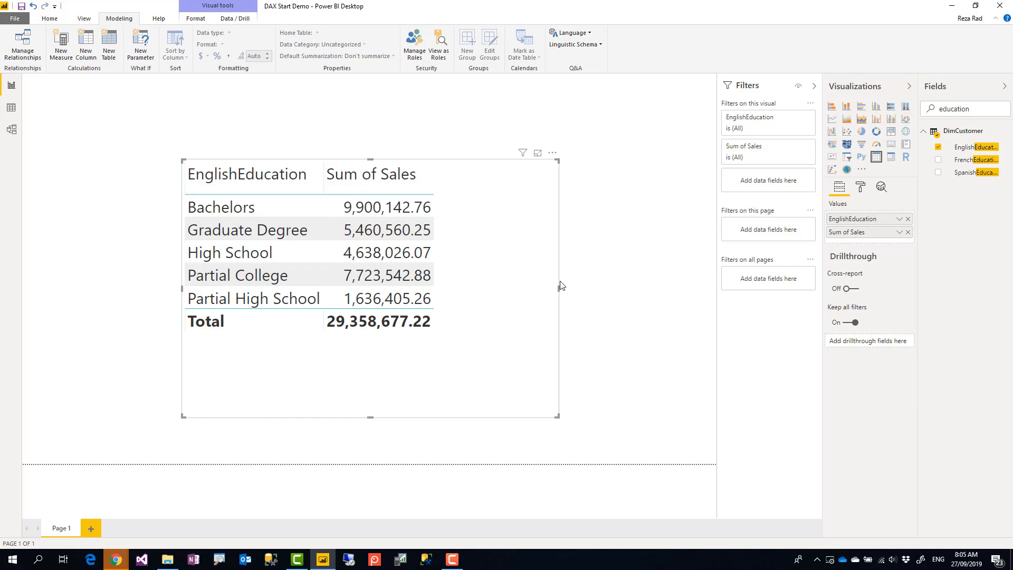
mouse_move(525, 291)
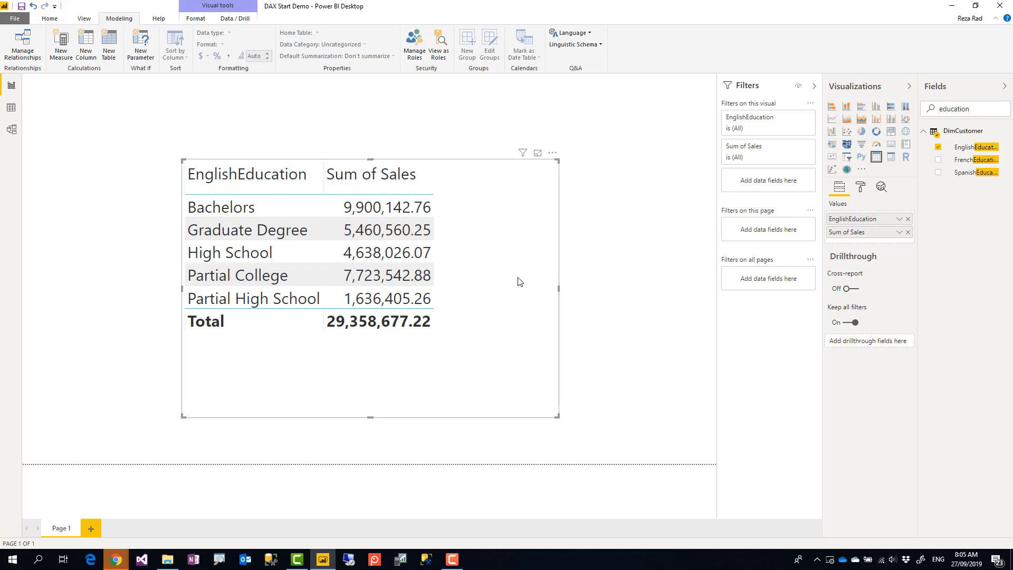
mouse_move(517, 277)
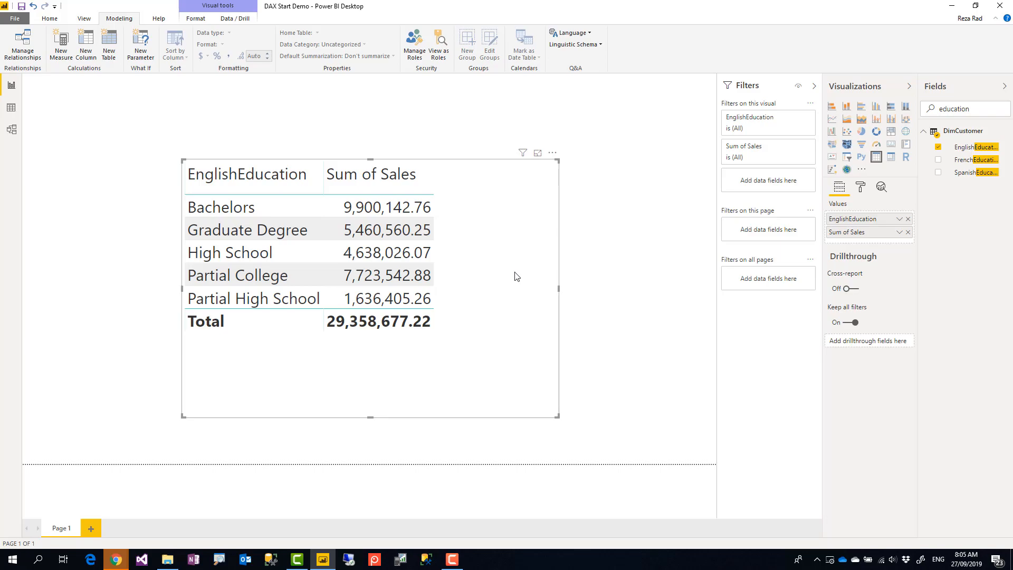
mouse_move(529, 277)
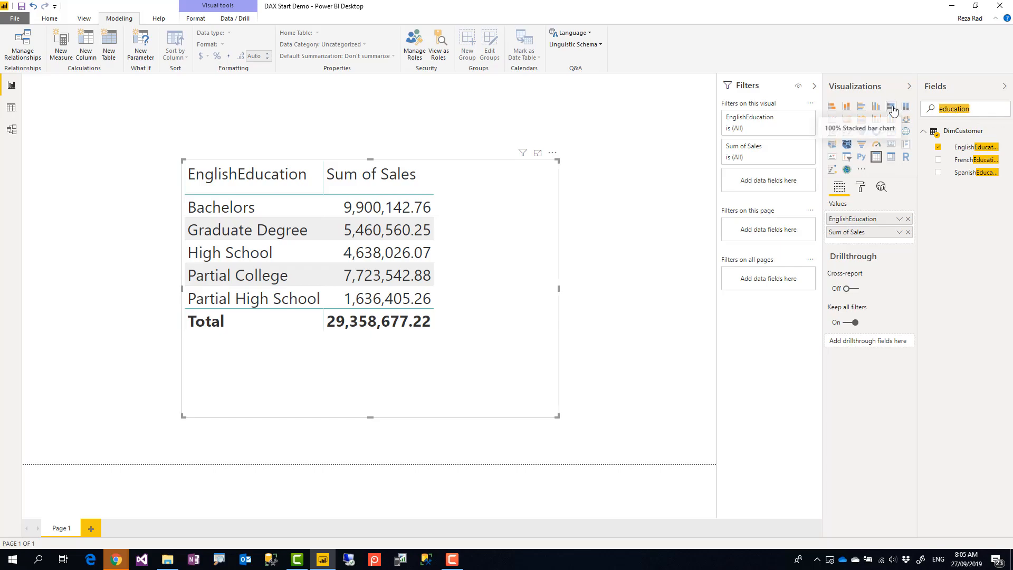
- Add TotalProductCost to the education sales table beside Sum of Sales
type("cost")
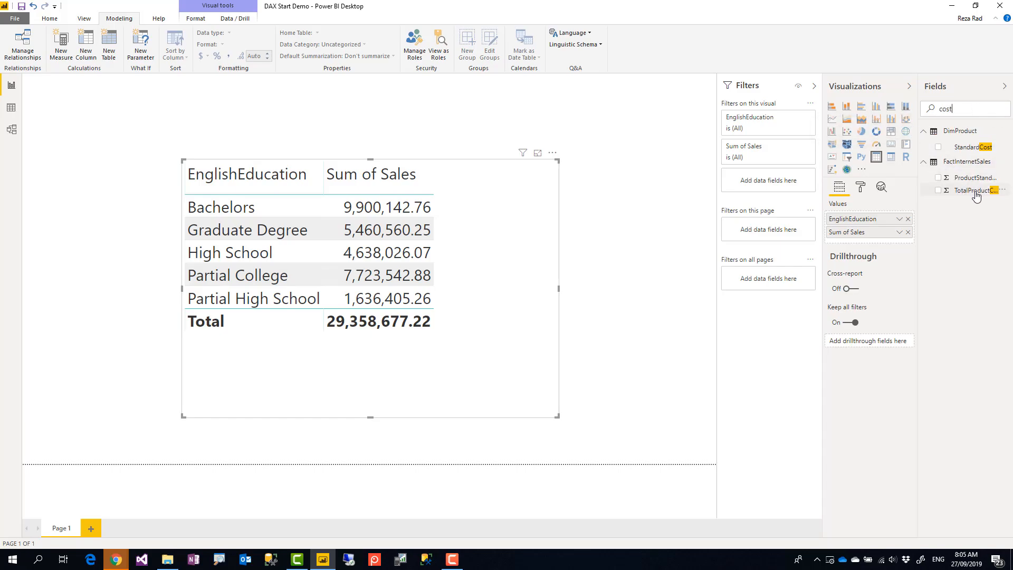
left_click(937, 191)
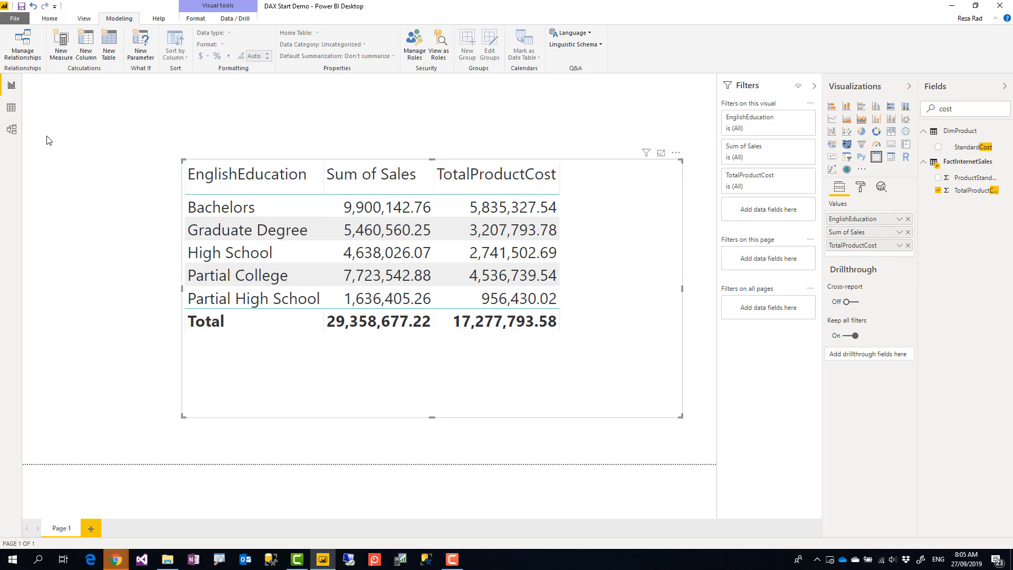
mouse_move(11, 106)
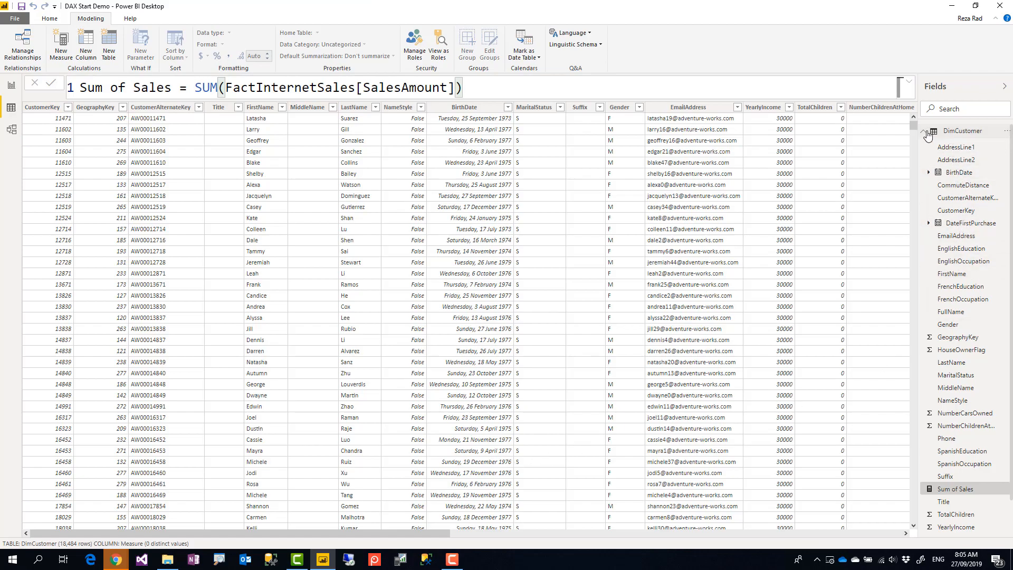
- Create a new measure in the FactInternetSales table
left_click(968, 173)
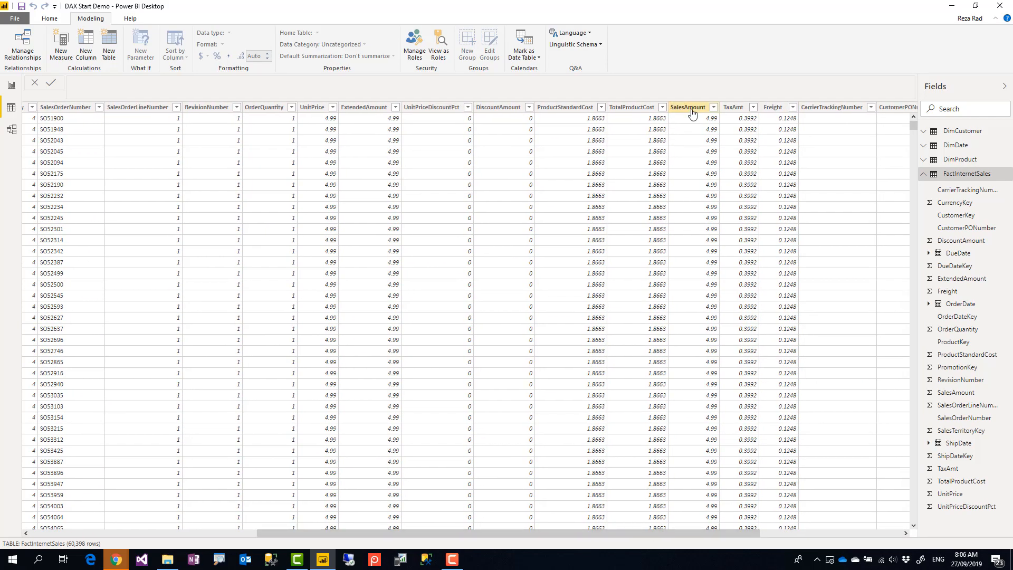
left_click(688, 106)
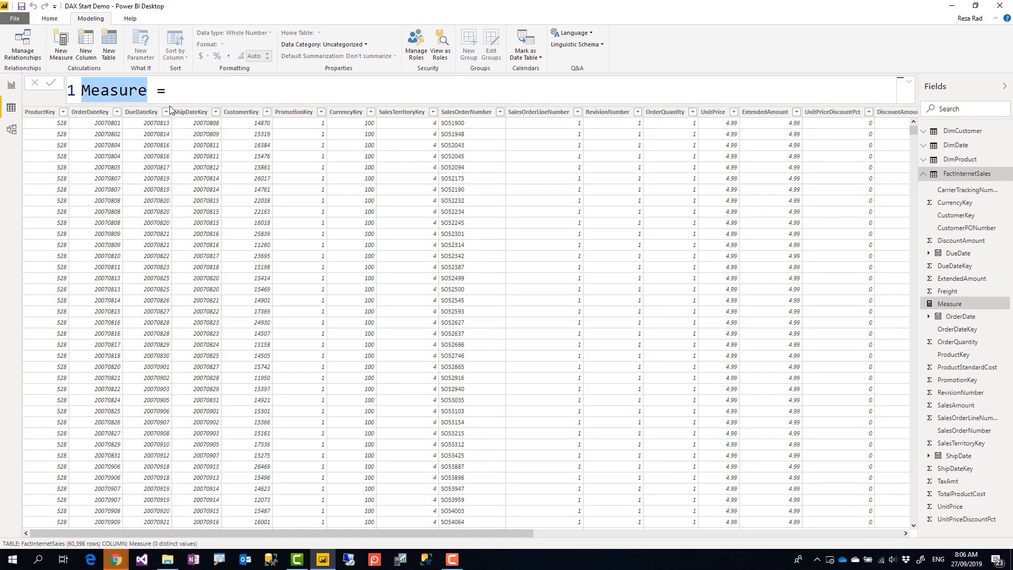
- Name the measure Sum of Margin and write SUM(FactInternetSales[SalesAmount]- with a second term started
type("Sum of Margin")
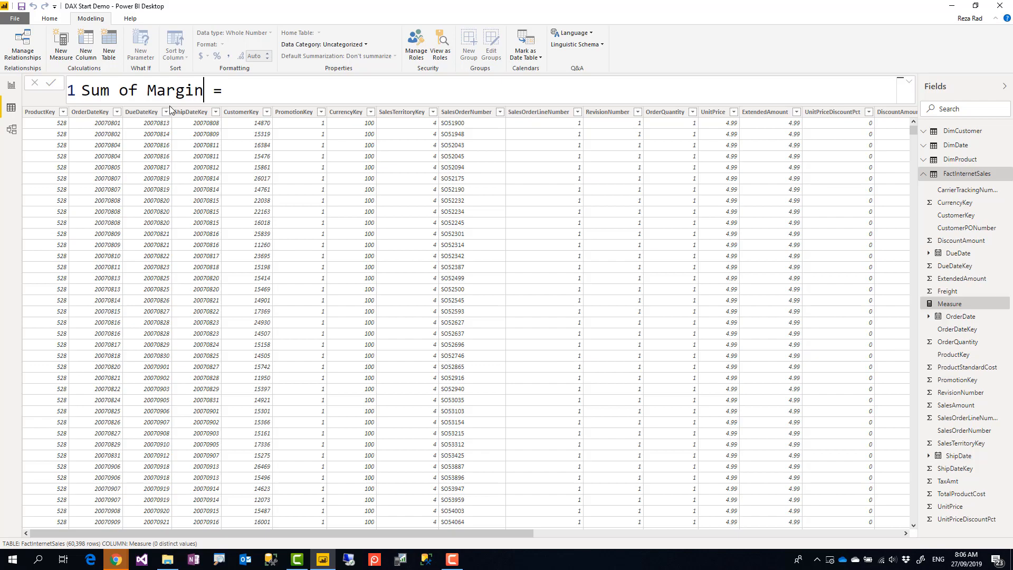
type("sum")
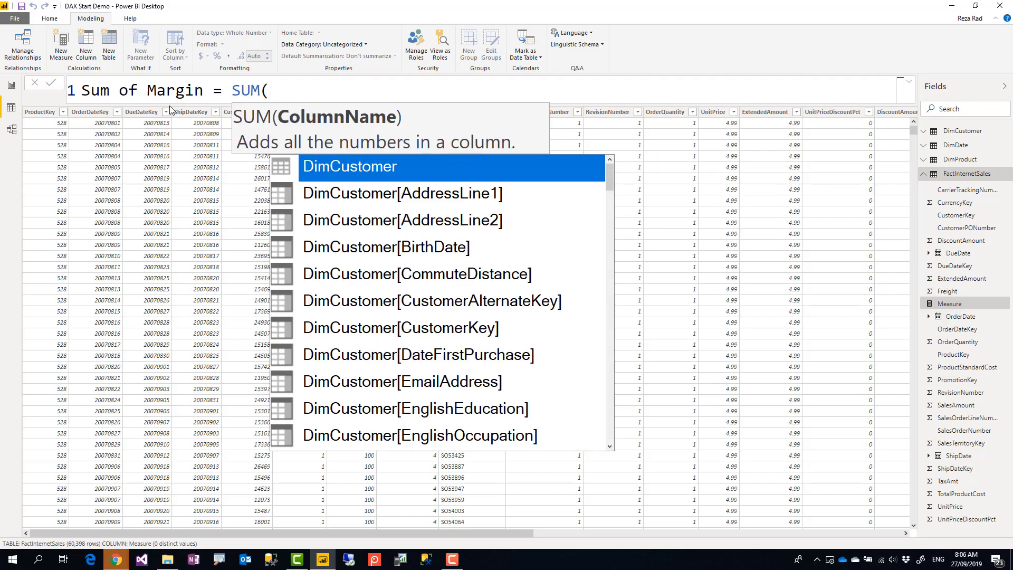
type("sa")
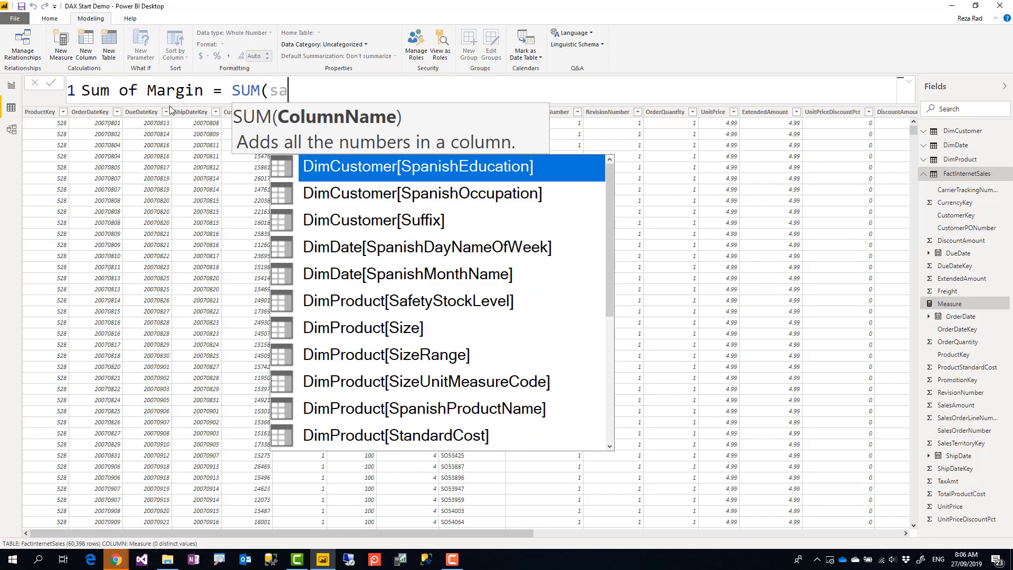
type("FactInternetSales[SalesAmount]")
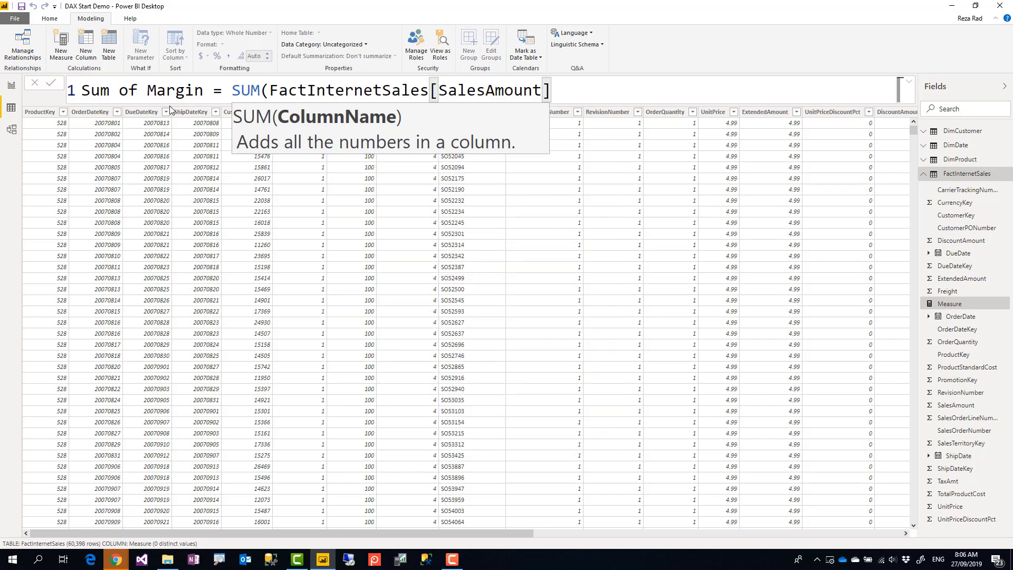
type("-tota")
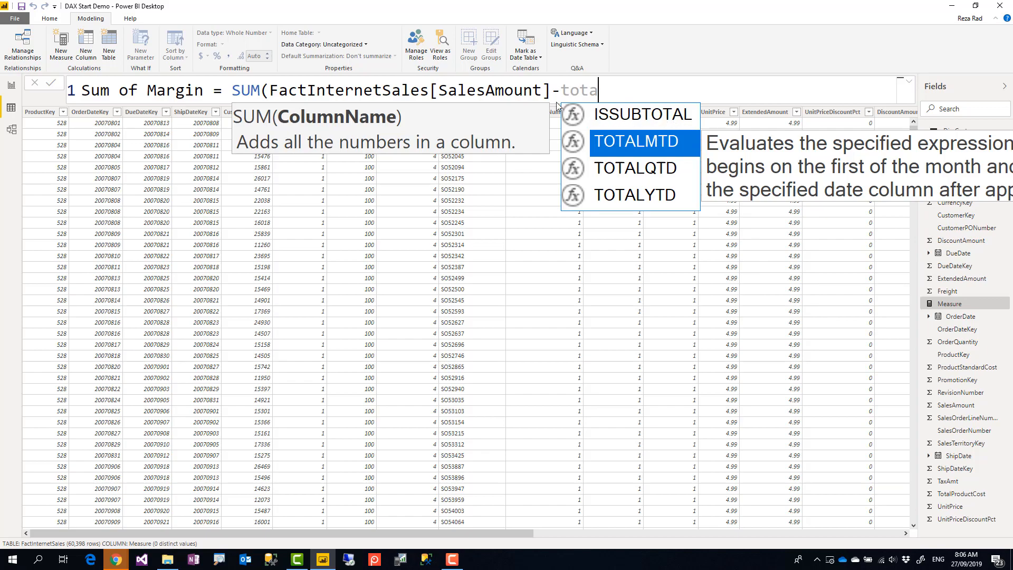
mouse_move(603, 130)
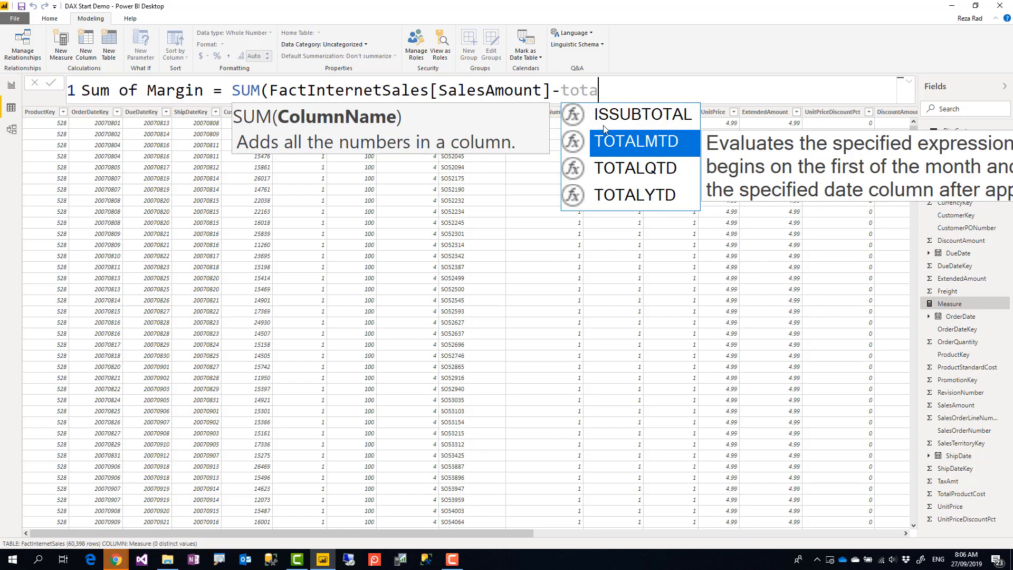
mouse_move(620, 122)
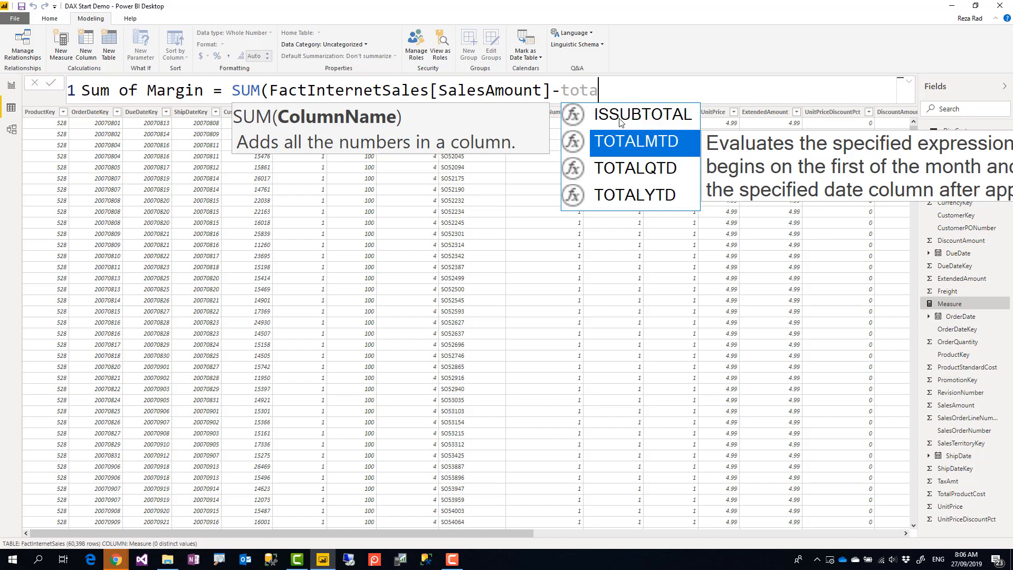
mouse_move(577, 209)
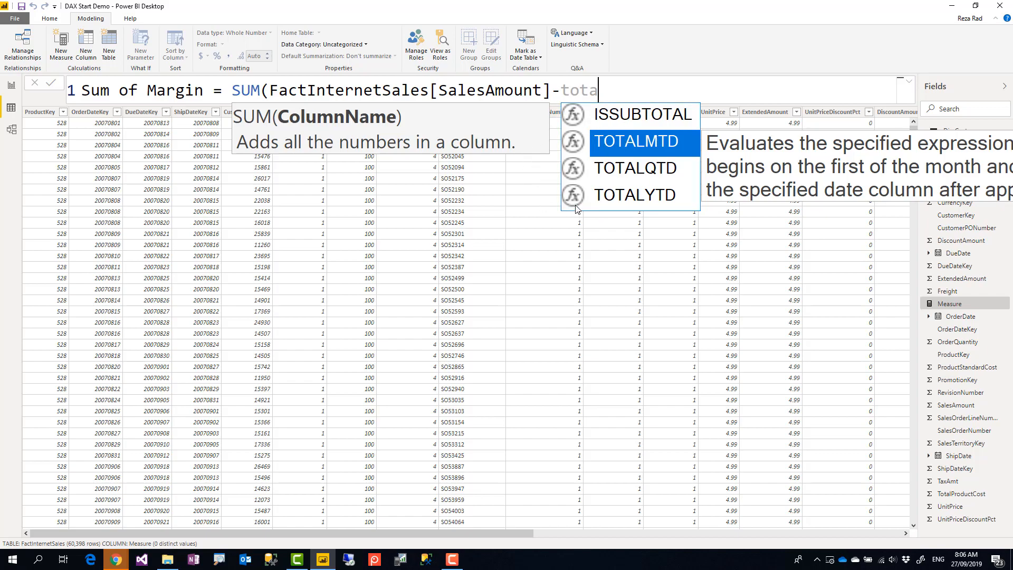
mouse_move(456, 115)
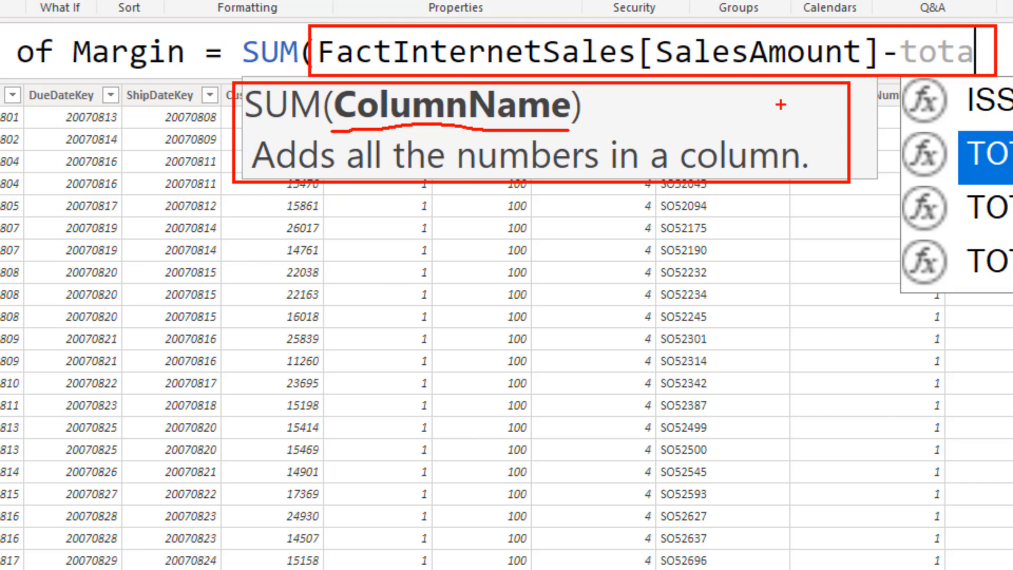
mouse_move(545, 150)
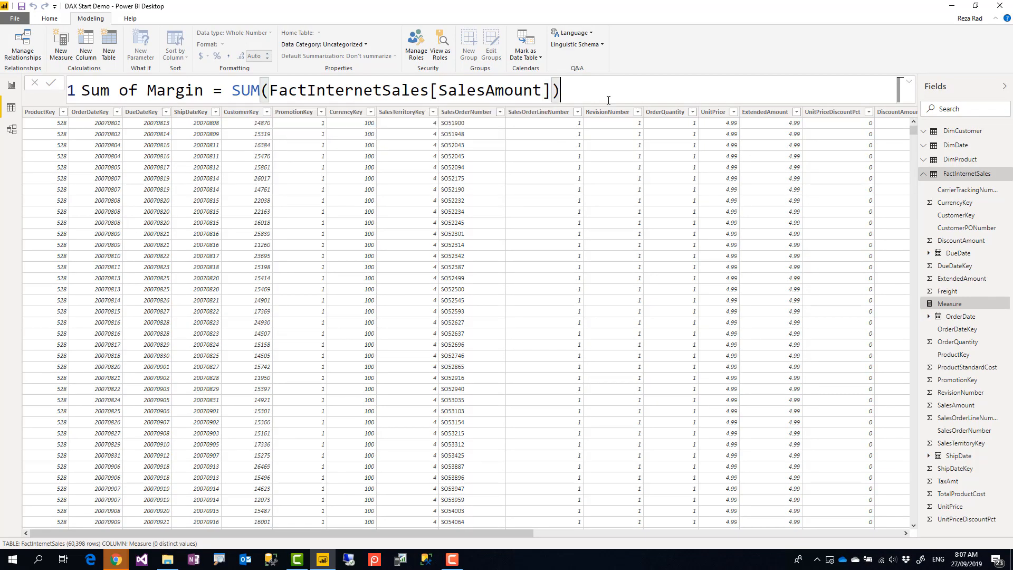
- Complete Sum of Margin as SUM(SalesAmount)-SUM(FactInternetSales[TotalProductCost])
type("-s")
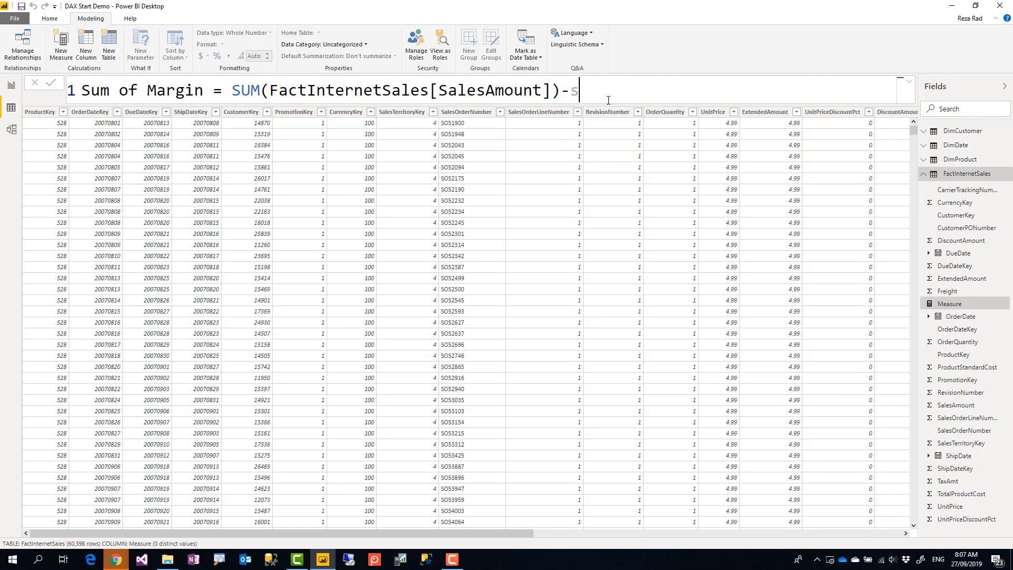
type("UM(fact")
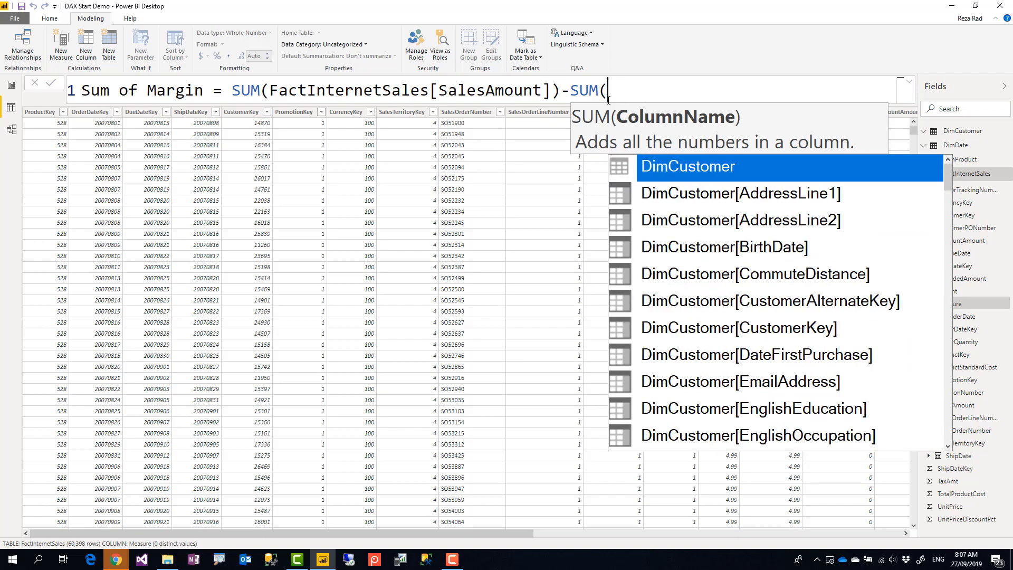
type("FactInternetSales[TotalProductCost]")
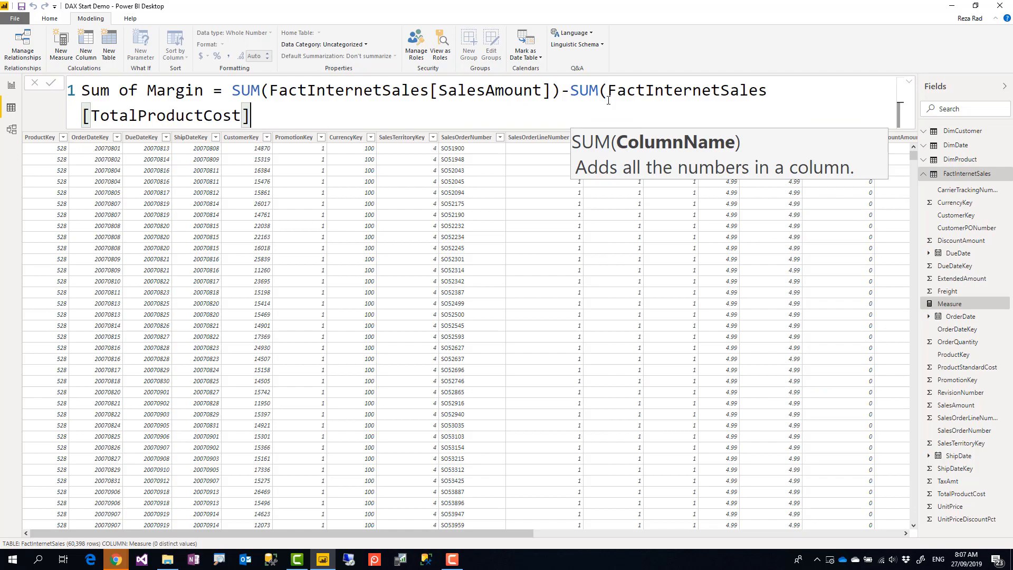
type(")")
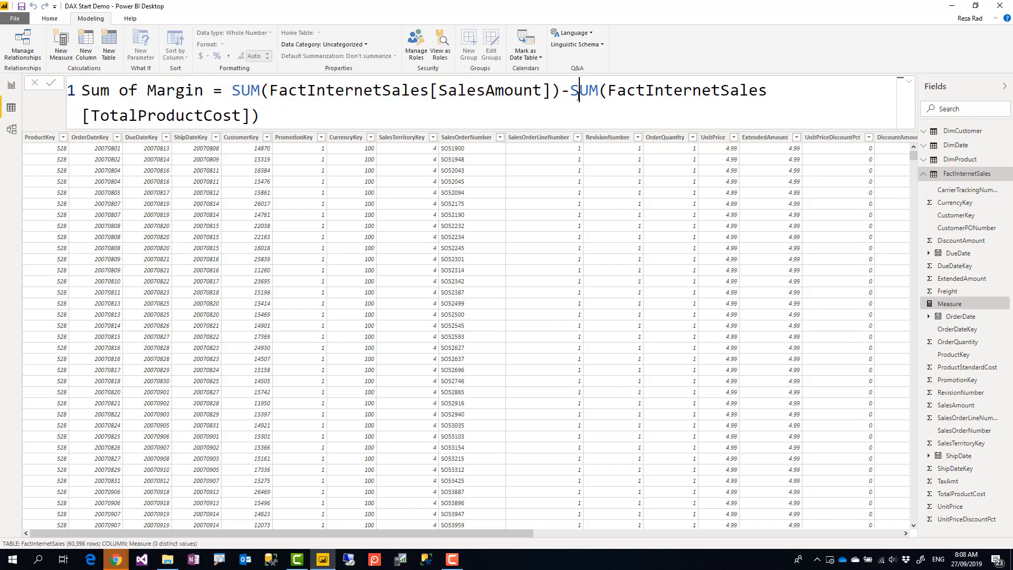
- Replace the whole expression after the equals sign with SUMX
left_click_drag(579, 91, 257, 115)
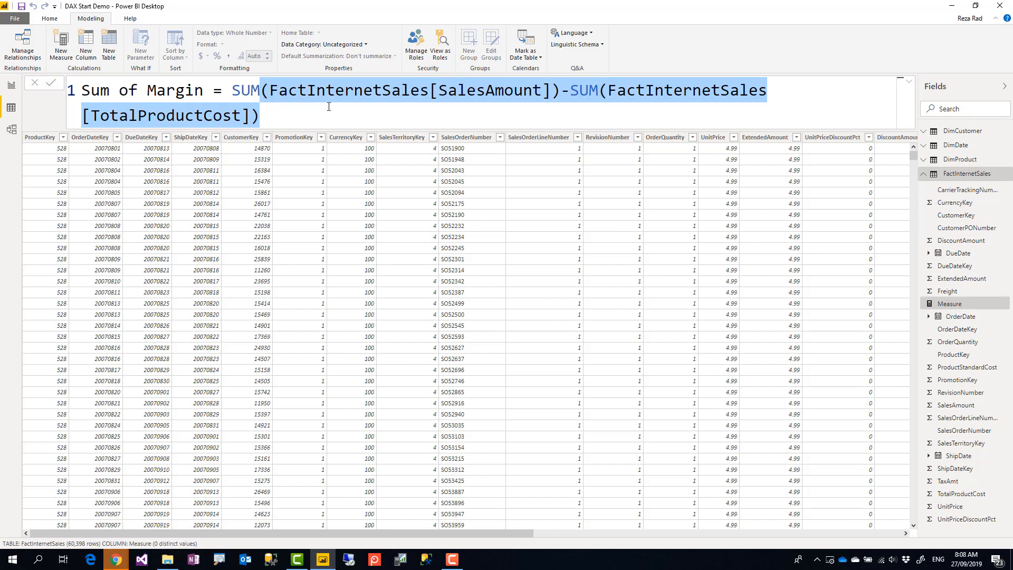
type("SUMX")
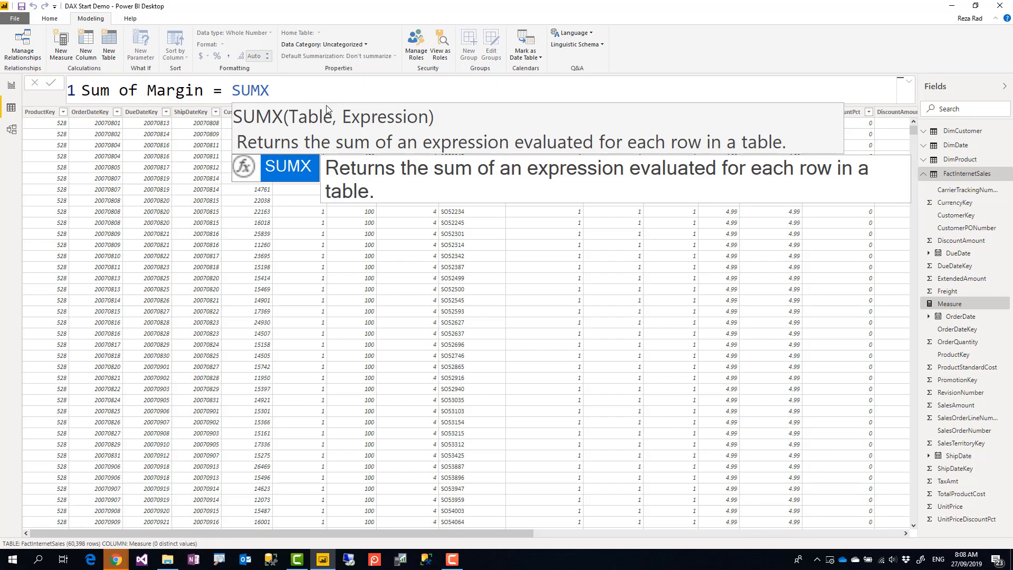
- Open the SUMX call's parenthesis, ready for its Table and Expression arguments
type("(")
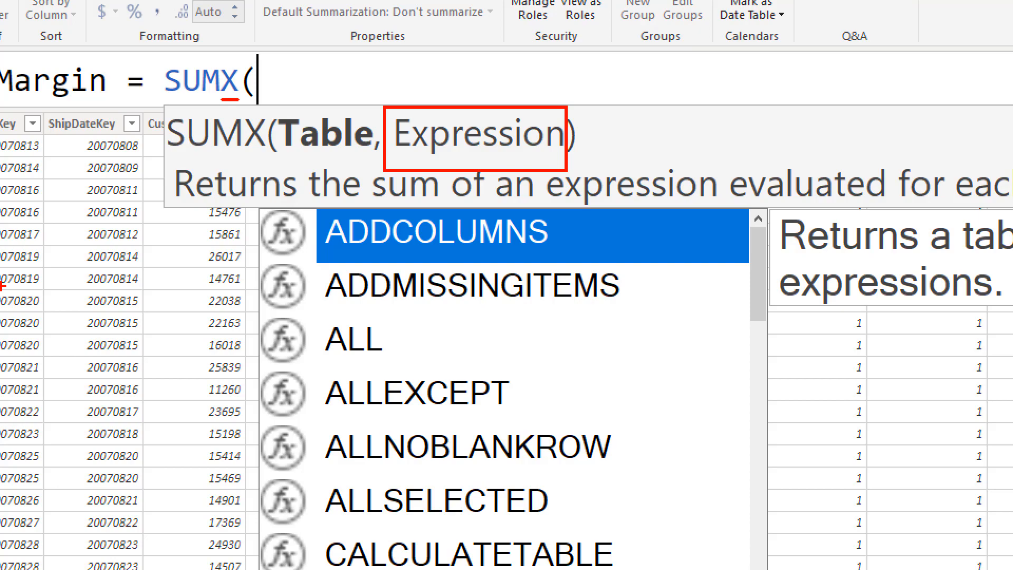
mouse_move(651, 180)
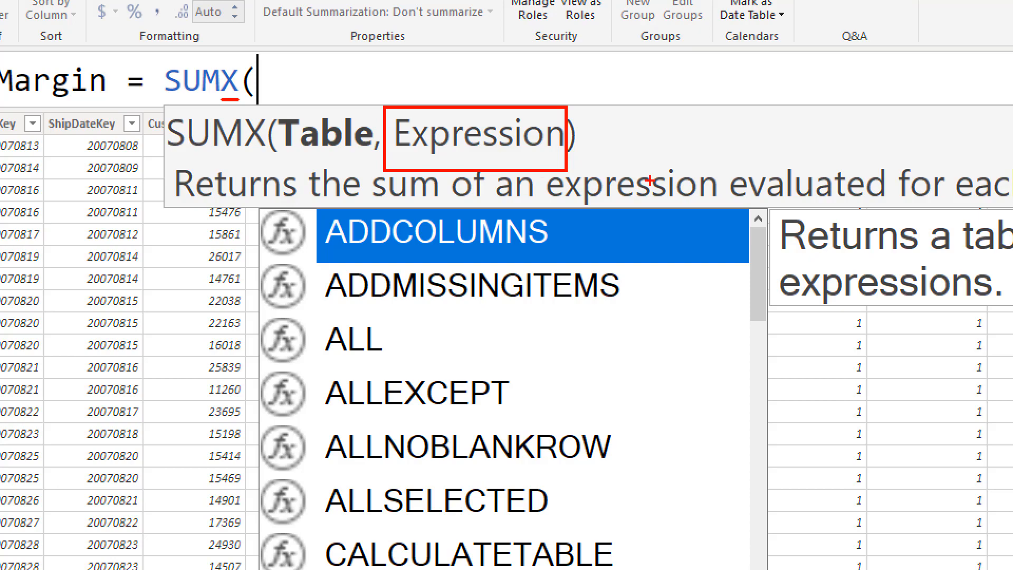
mouse_move(434, 158)
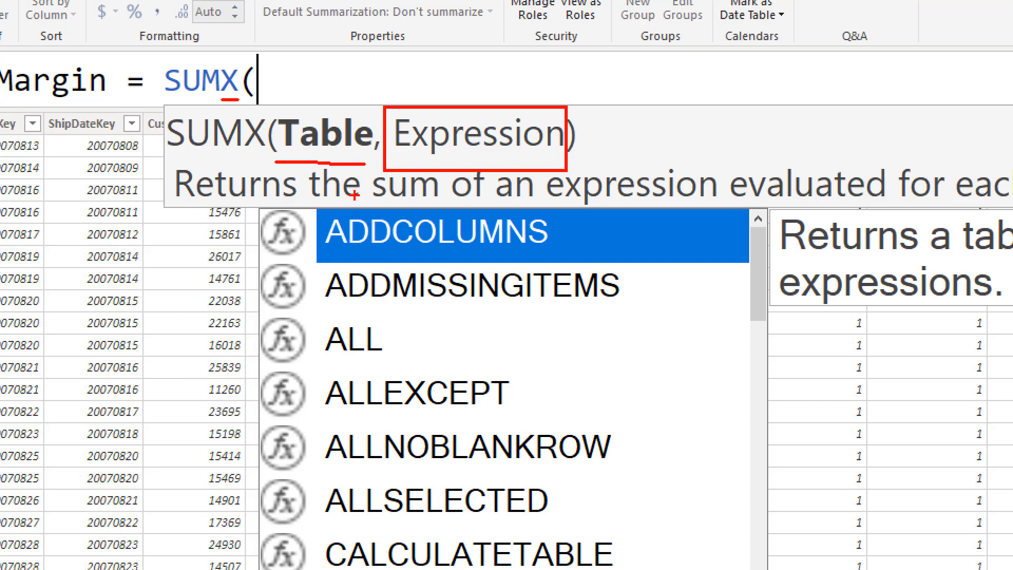
mouse_move(478, 121)
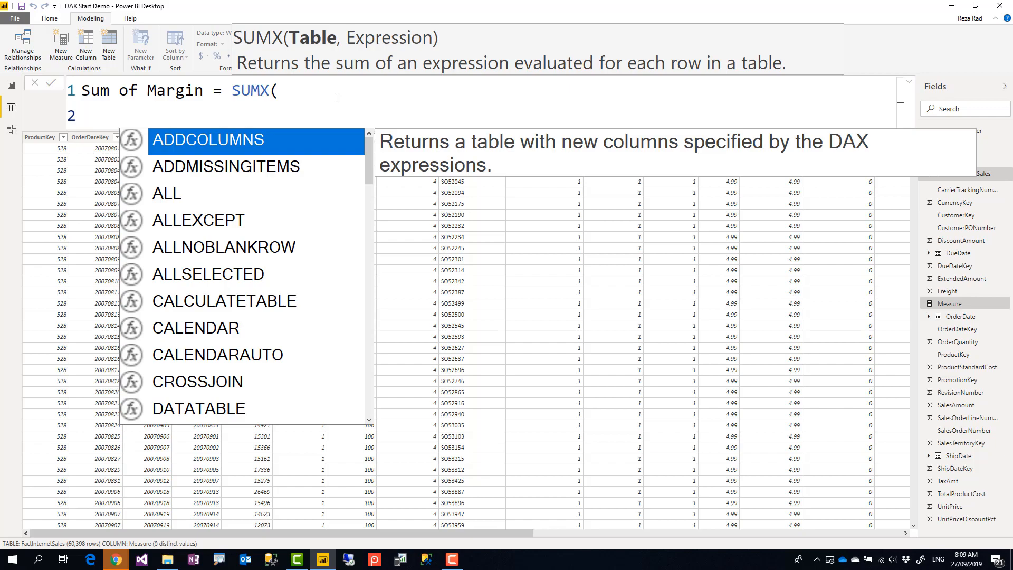
- Commit Sum of Margin as SUMX(FactInternetSales, SalesAmount - TotalProductCost) and return to the report table
type("fa")
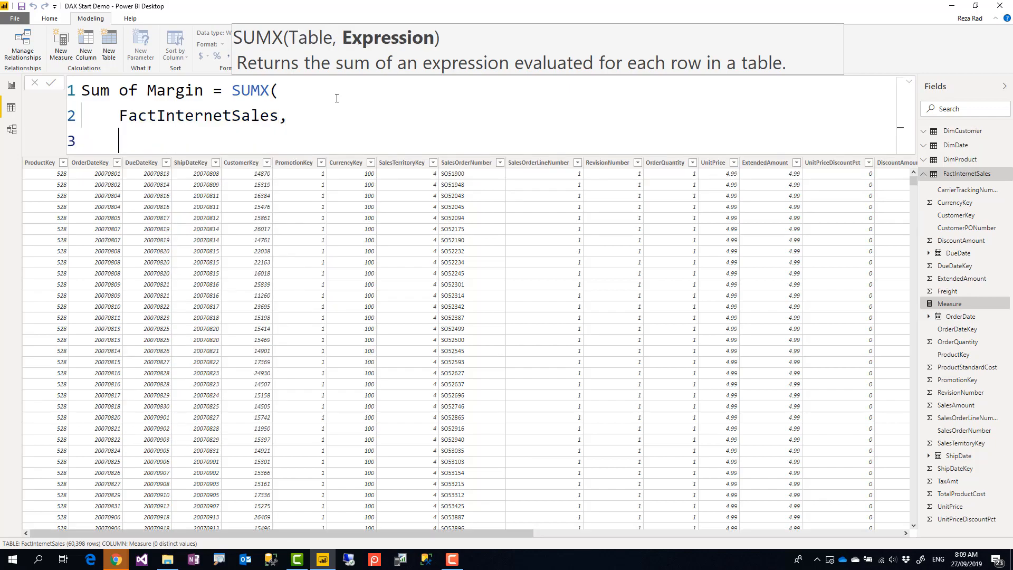
type("sa")
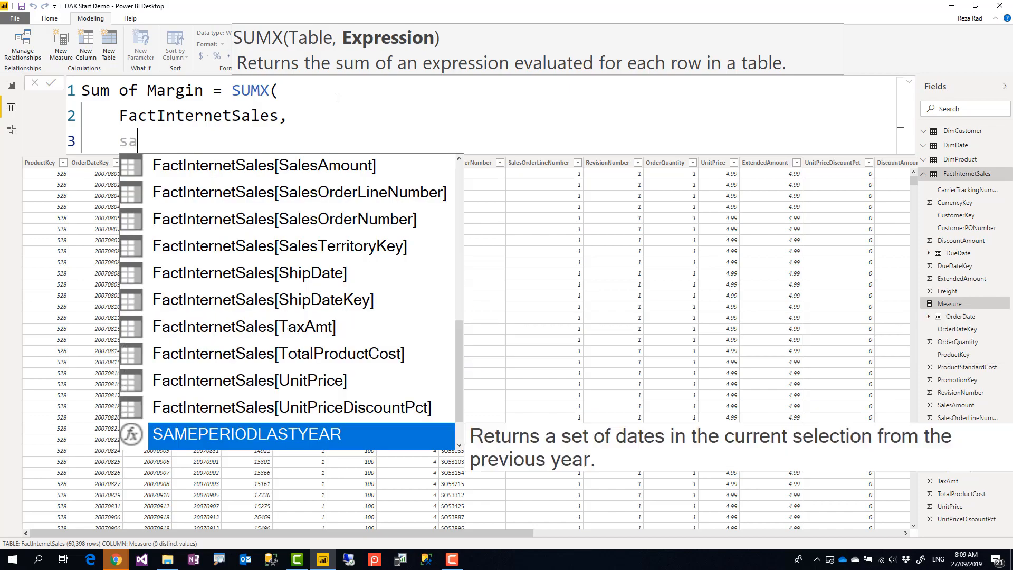
type("FactInternetSales[SalesAmount]-")
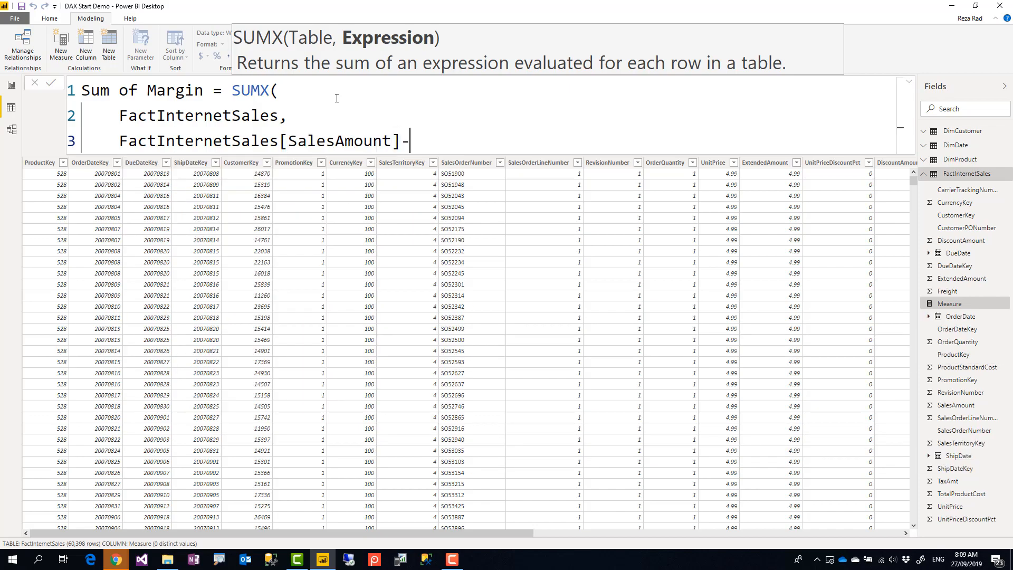
type("FactInternetSales[TotalProductCost]")
type(")")
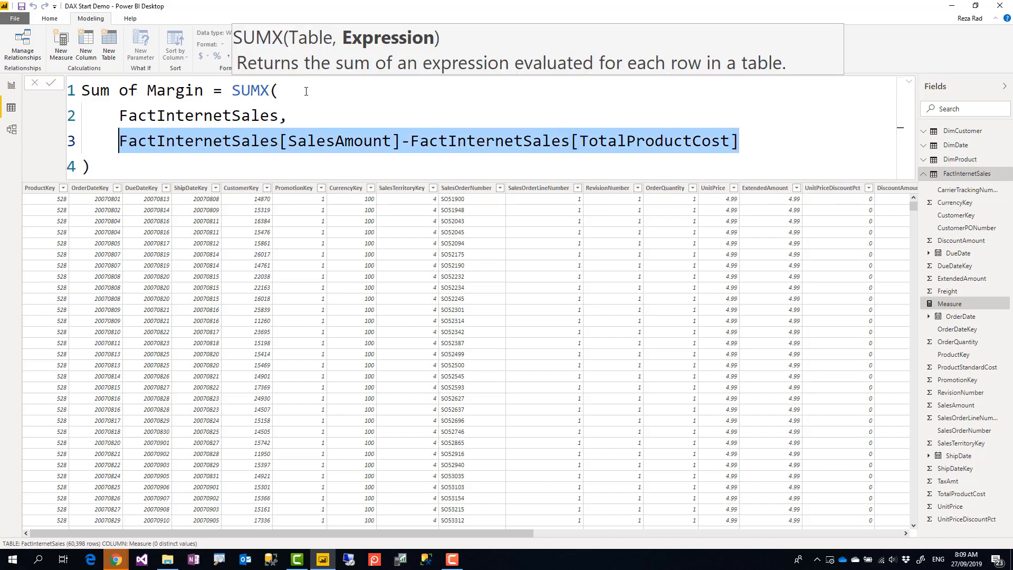
left_click(222, 165)
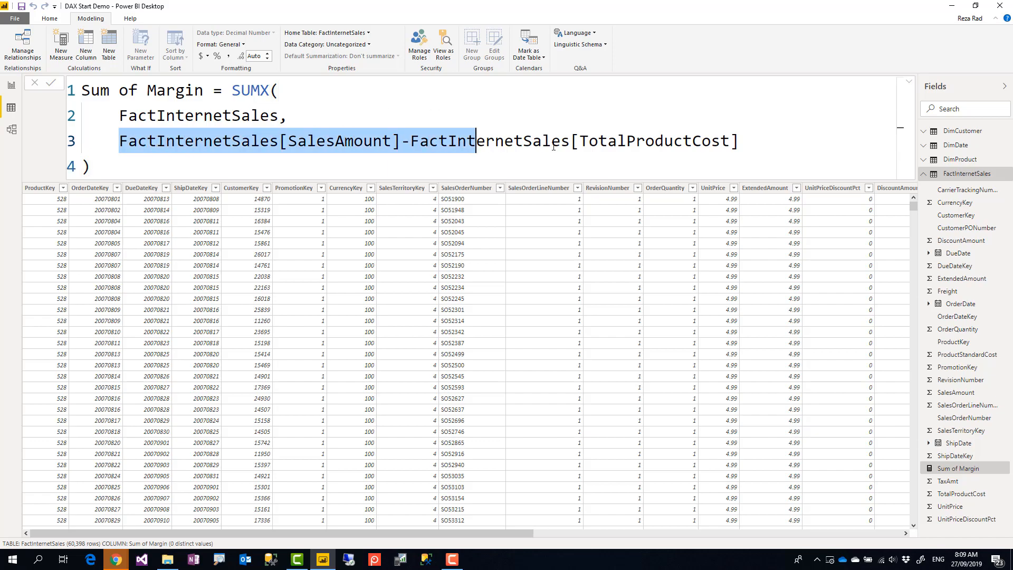
left_click(741, 141)
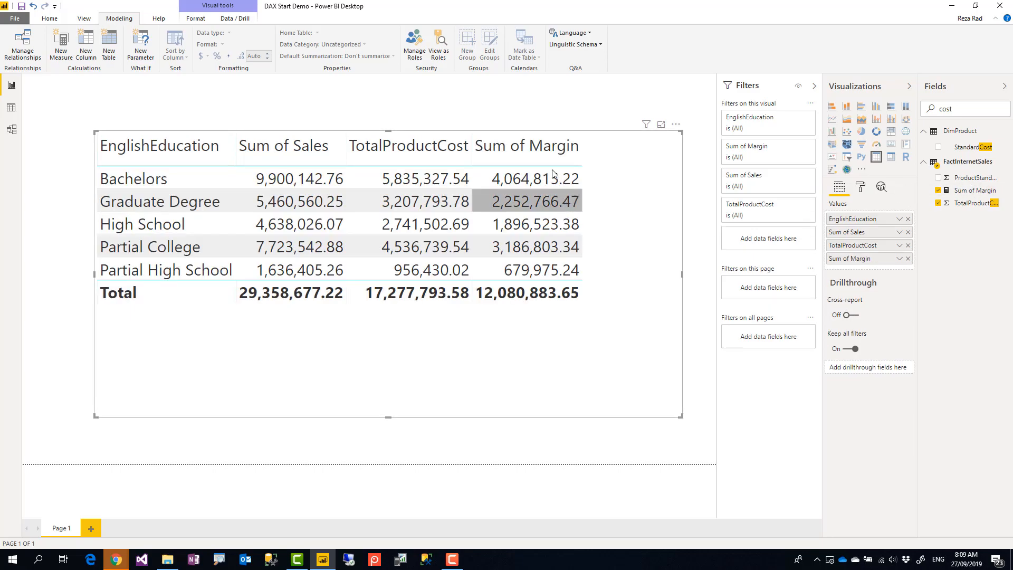
- Select the Sum of Margin measure to show its SUMX formula
left_click(299, 178)
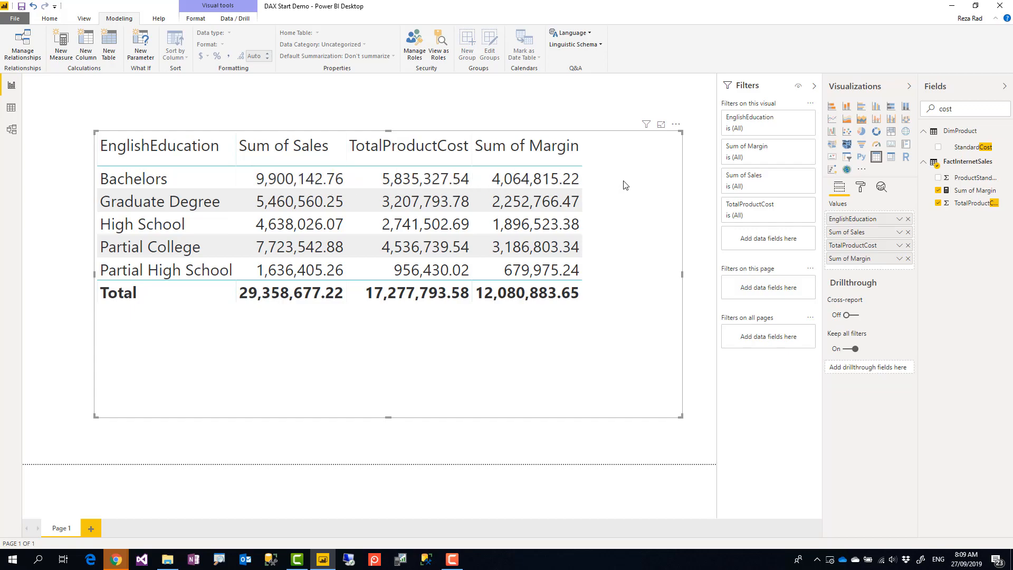
mouse_move(619, 188)
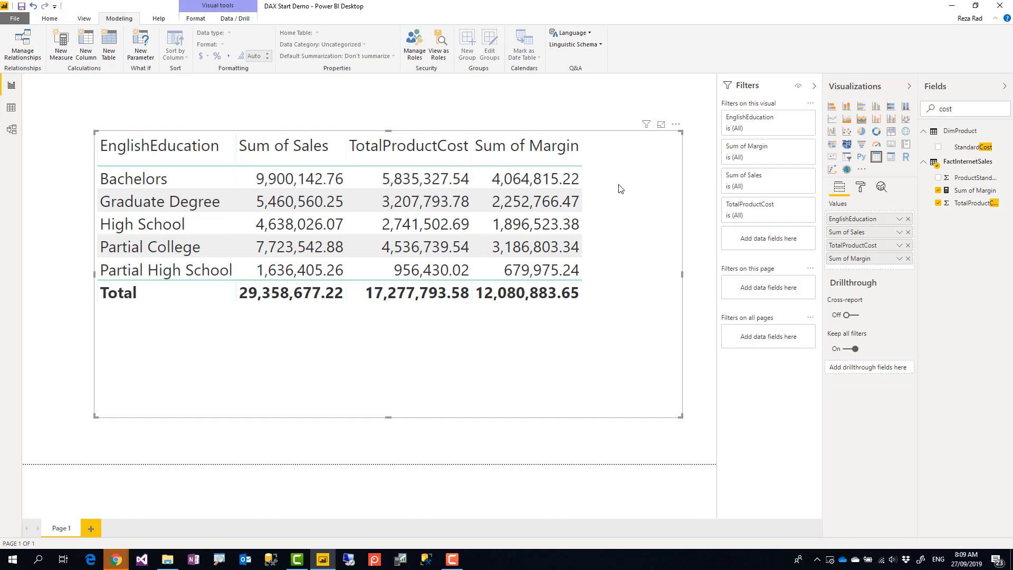
mouse_move(970, 190)
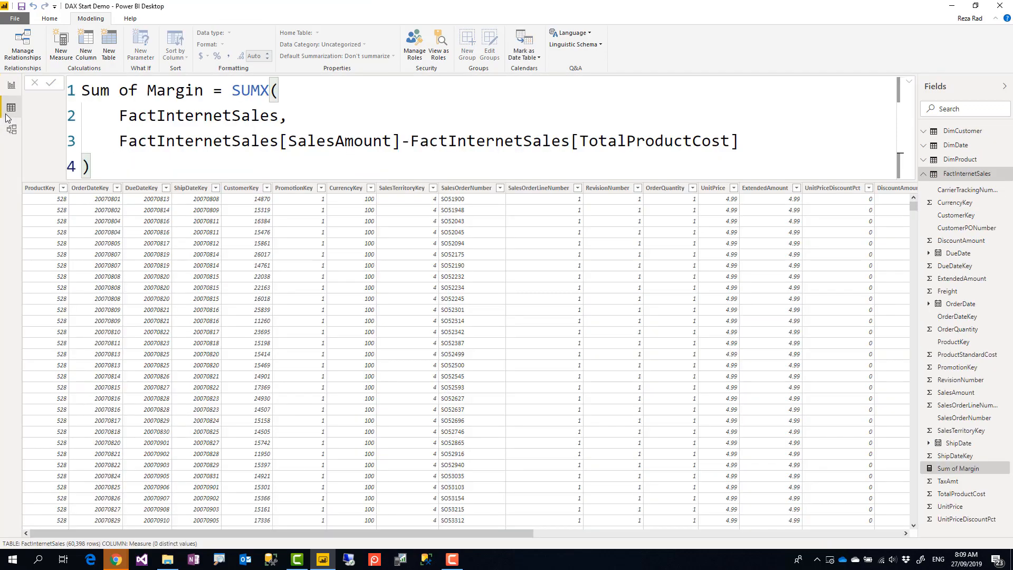
double_click(250, 90)
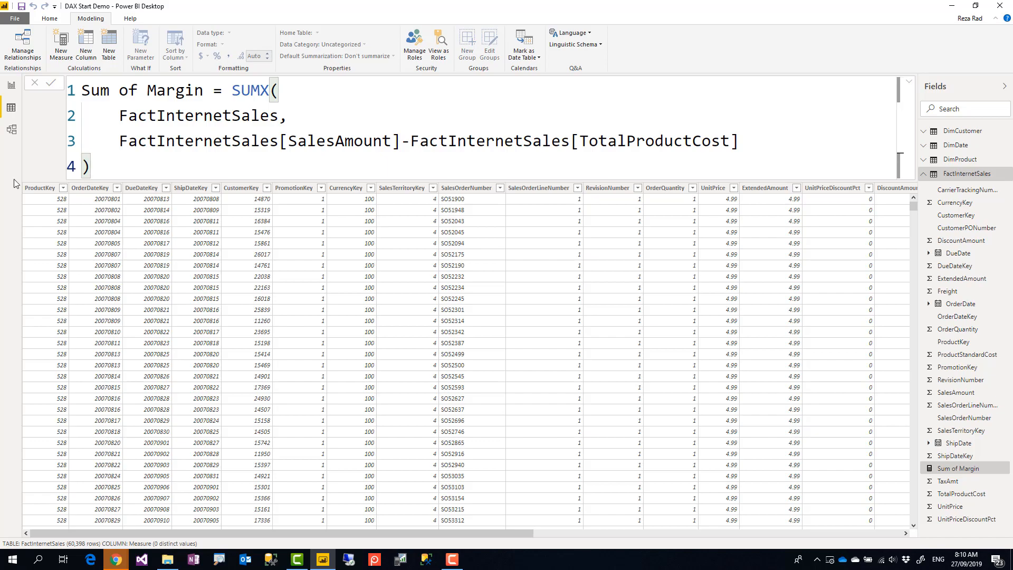
triple_click(406, 140)
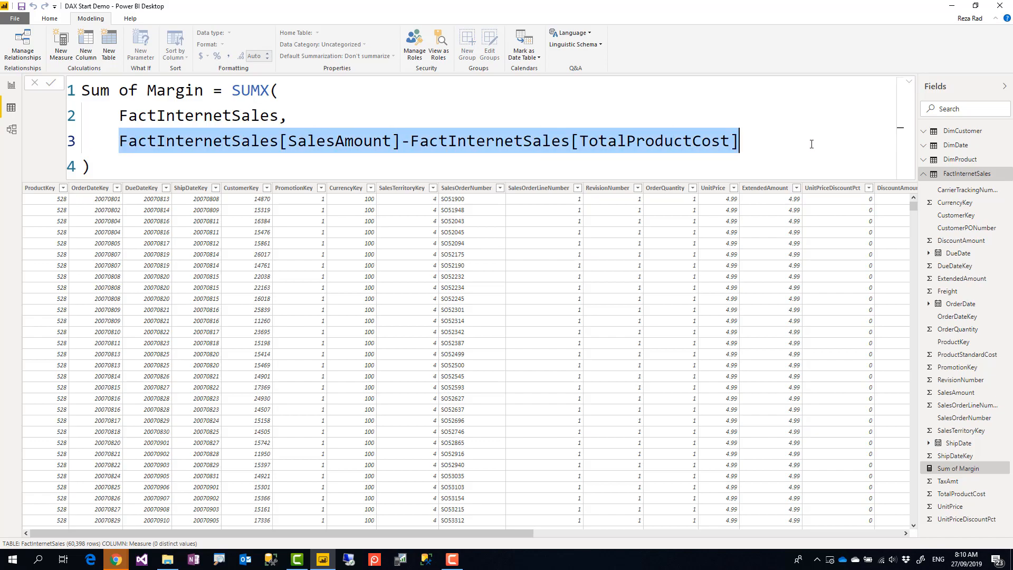
left_click(91, 167)
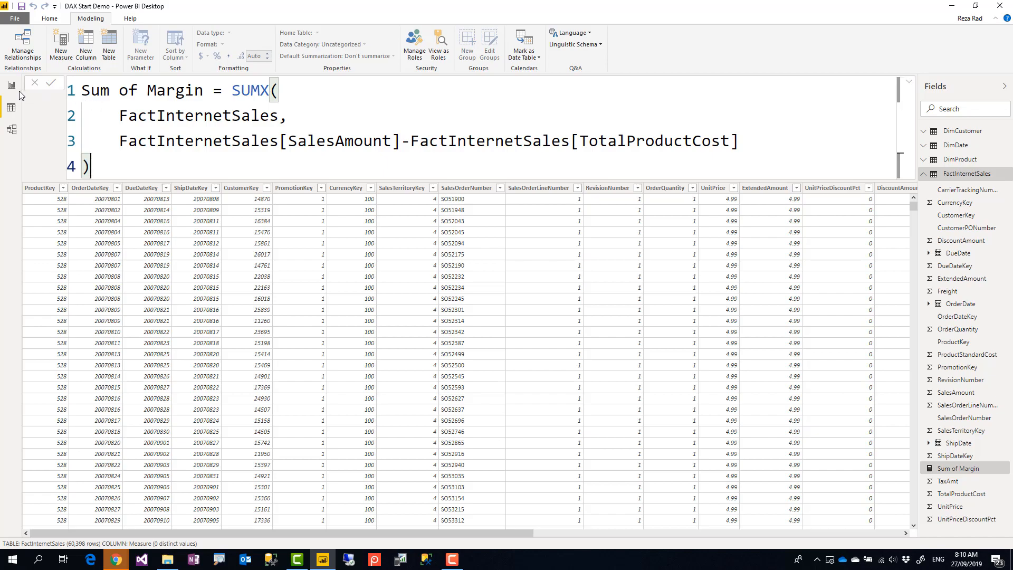
mouse_move(248, 85)
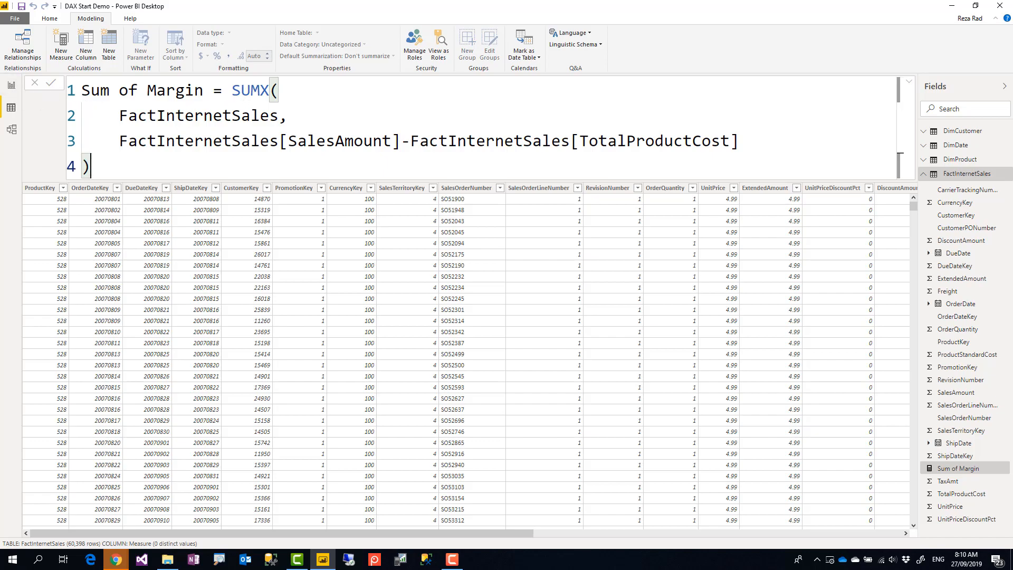
double_click(198, 116)
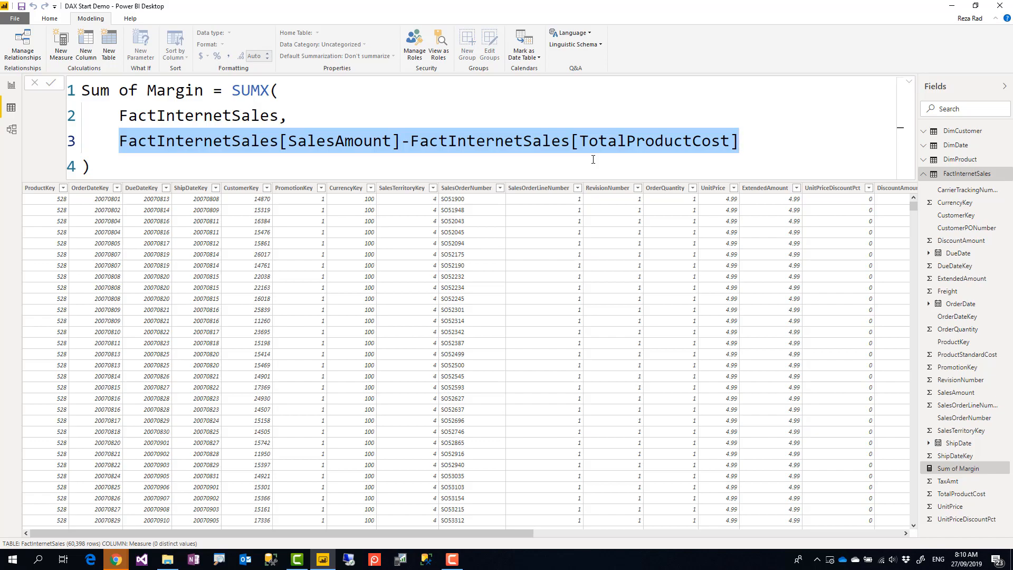
mouse_move(451, 169)
type("cost")
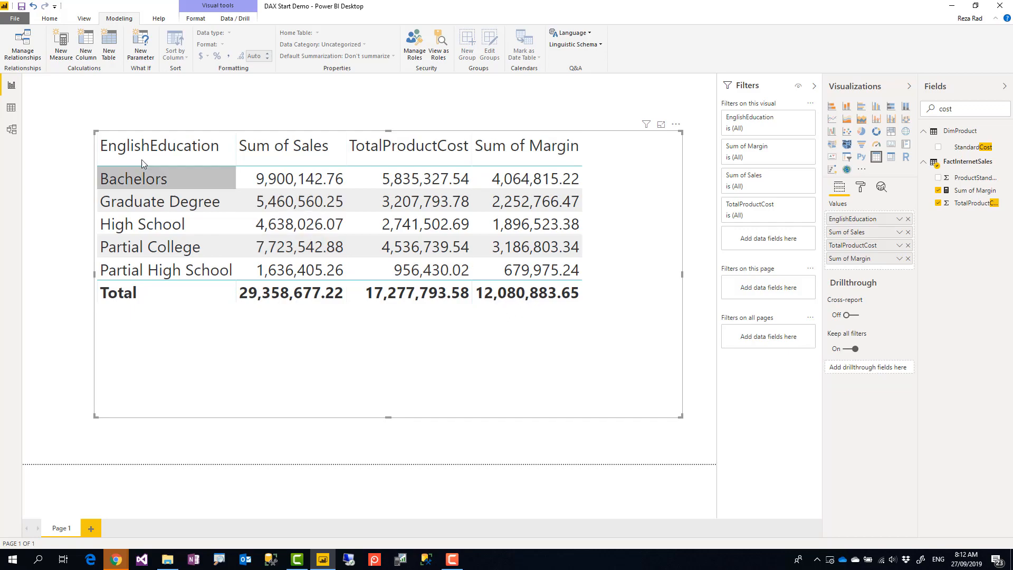
- Create a Total Margin measure reading SUMX(ALL(FactInternetSales), with a 'sales' placeholder selected for the expression
left_click(11, 108)
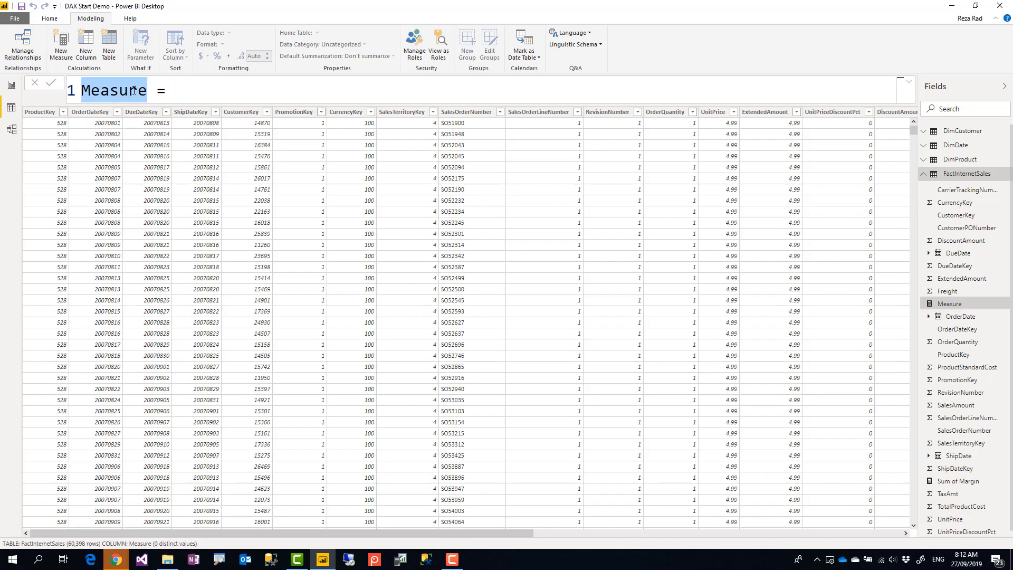
type("Total  =")
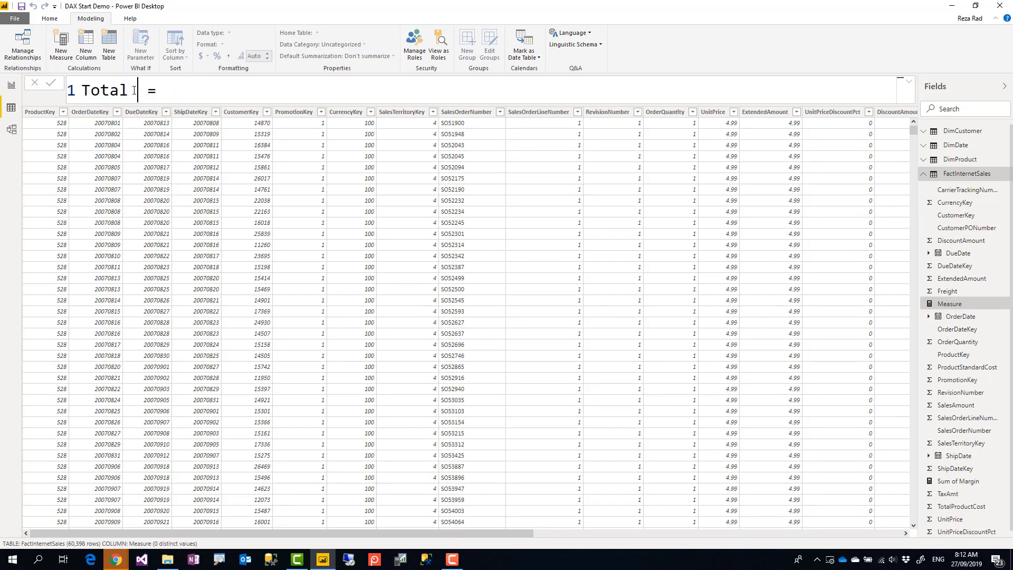
type("Margin")
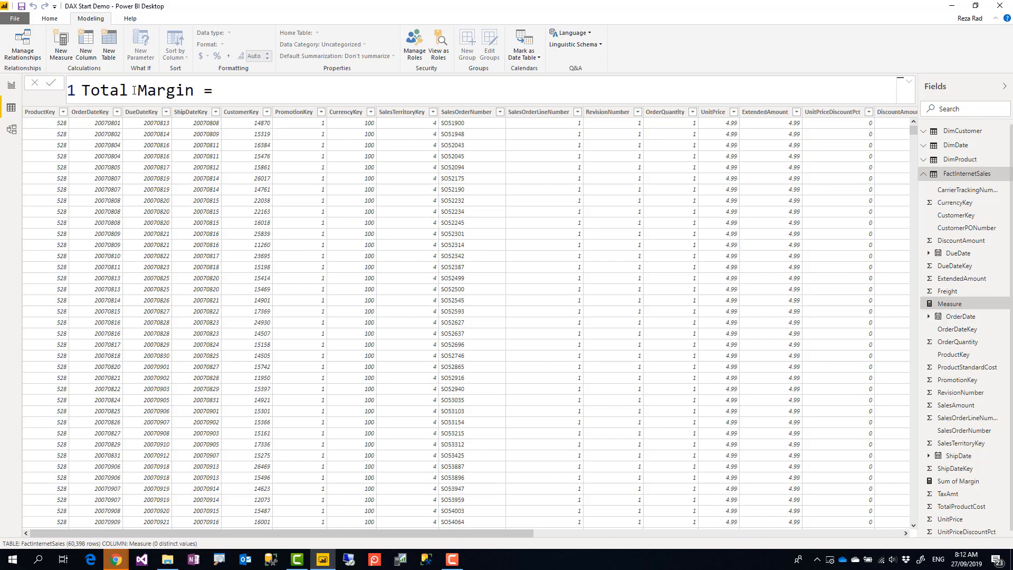
type("SUMX(")
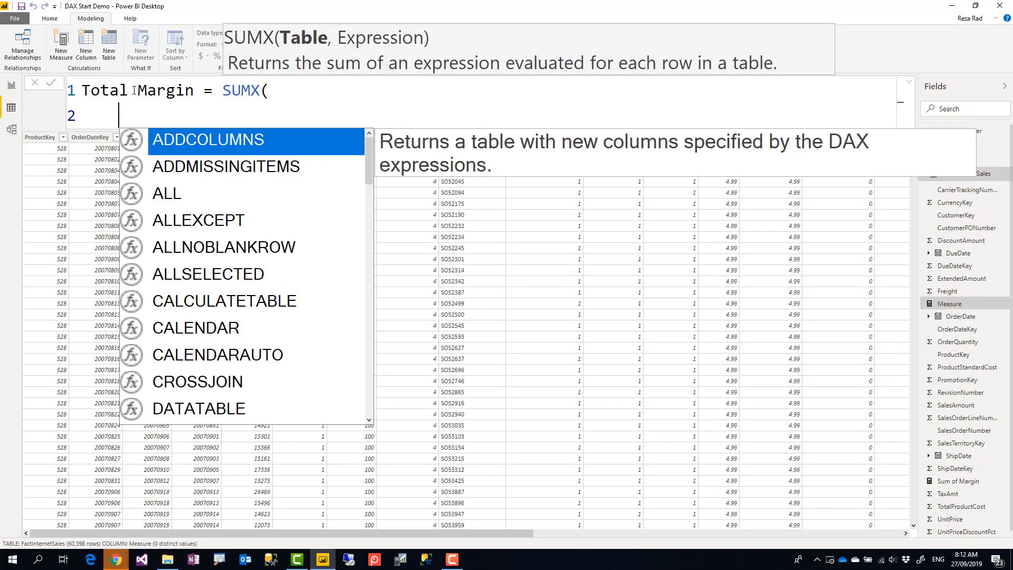
type("all")
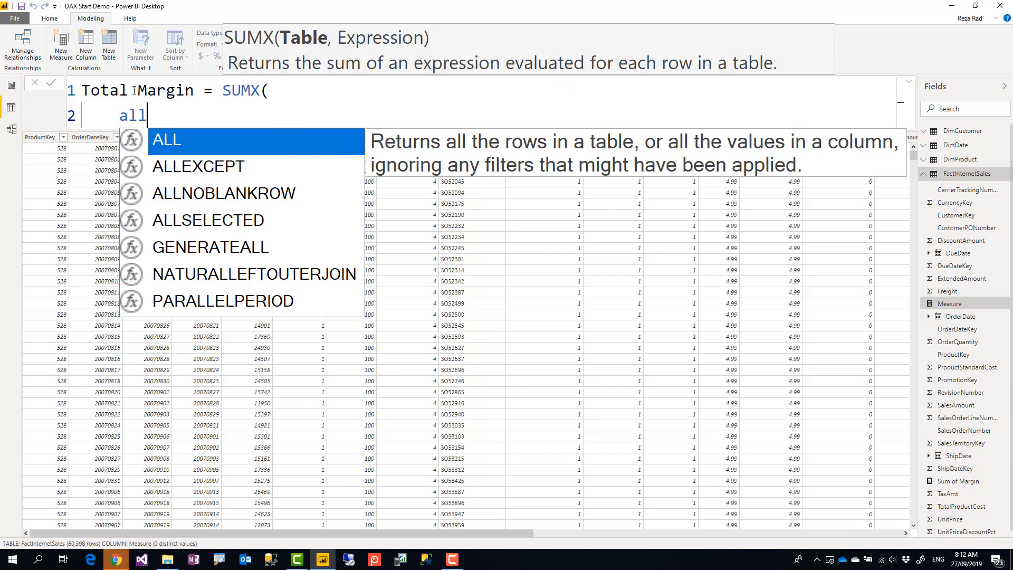
type("ALL(factInternetSales")
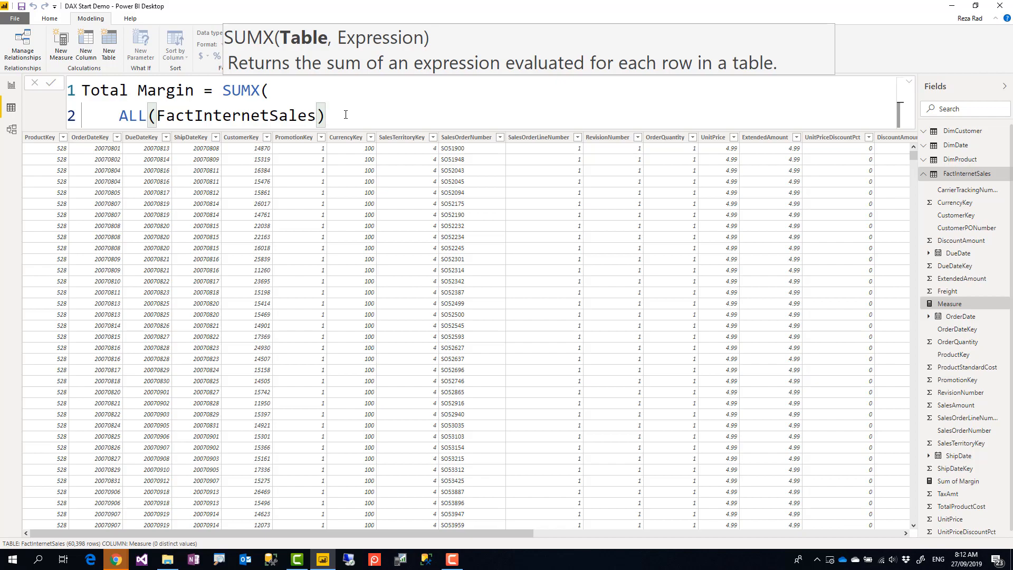
type(",")
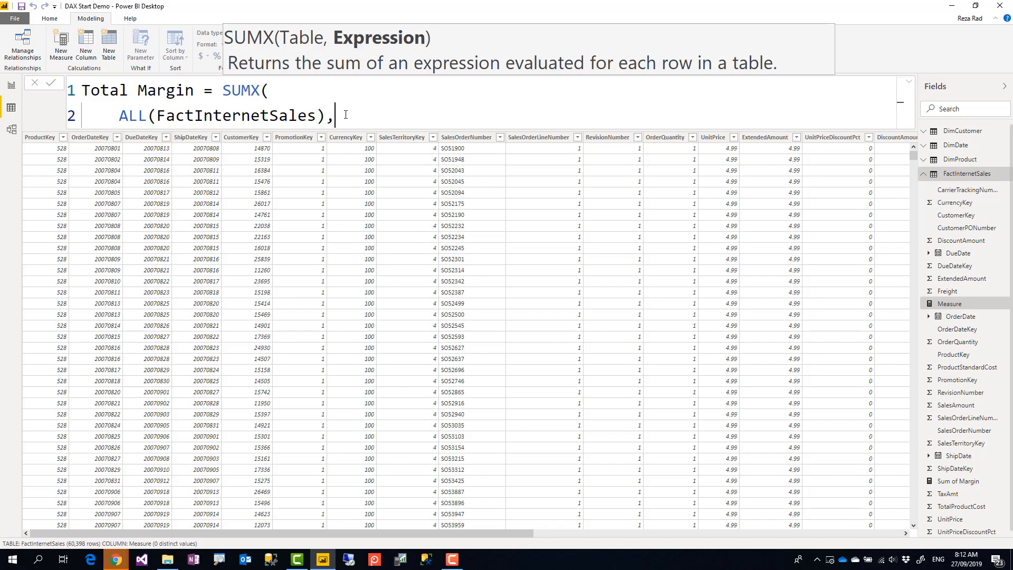
type("sales")
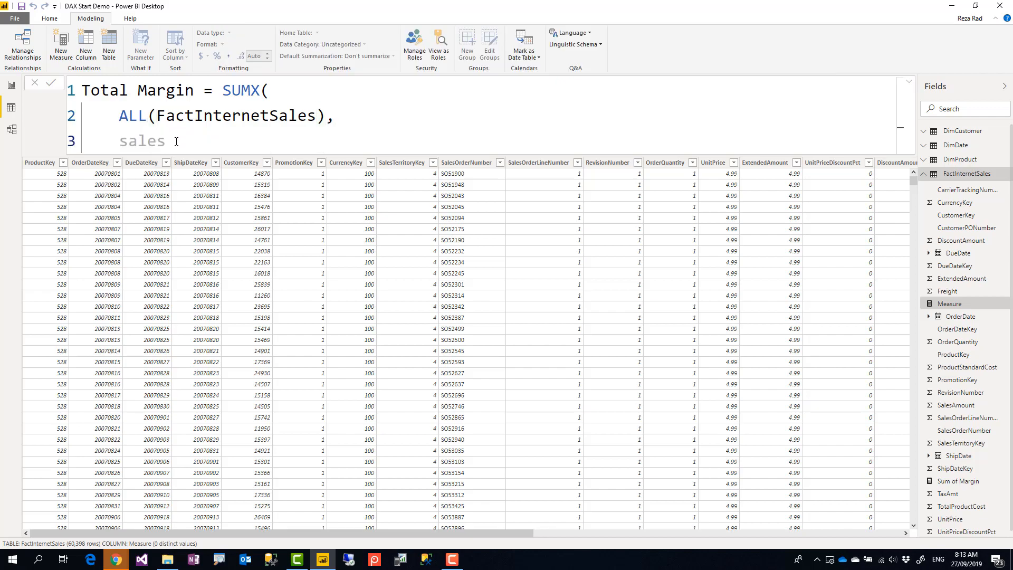
double_click(249, 116)
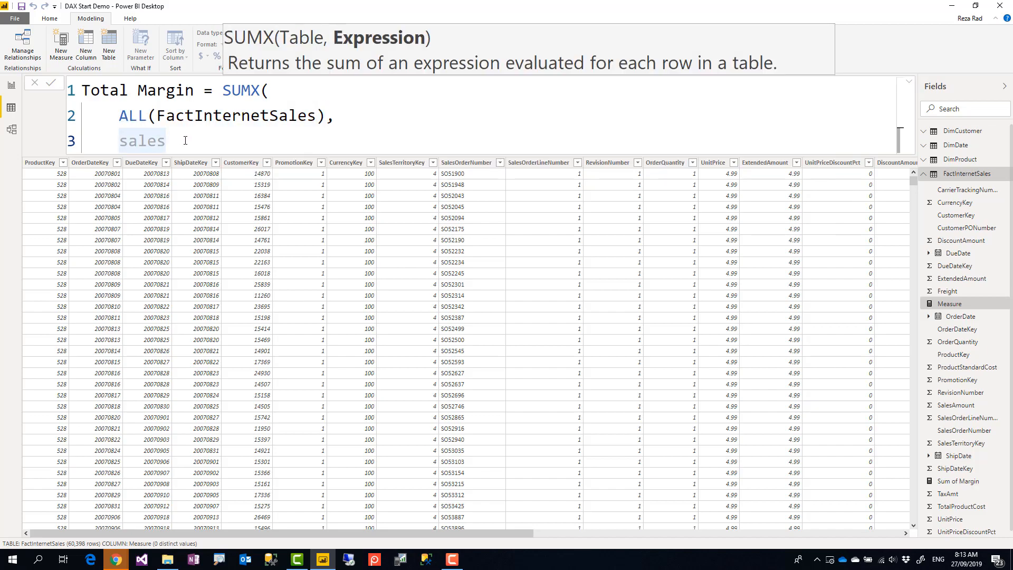
- Replace the placeholder with FactInternetSales[SalesAmount] minus TotalProductCost for Total Margin
type("FactInternetSales[SalesAmount]-t")
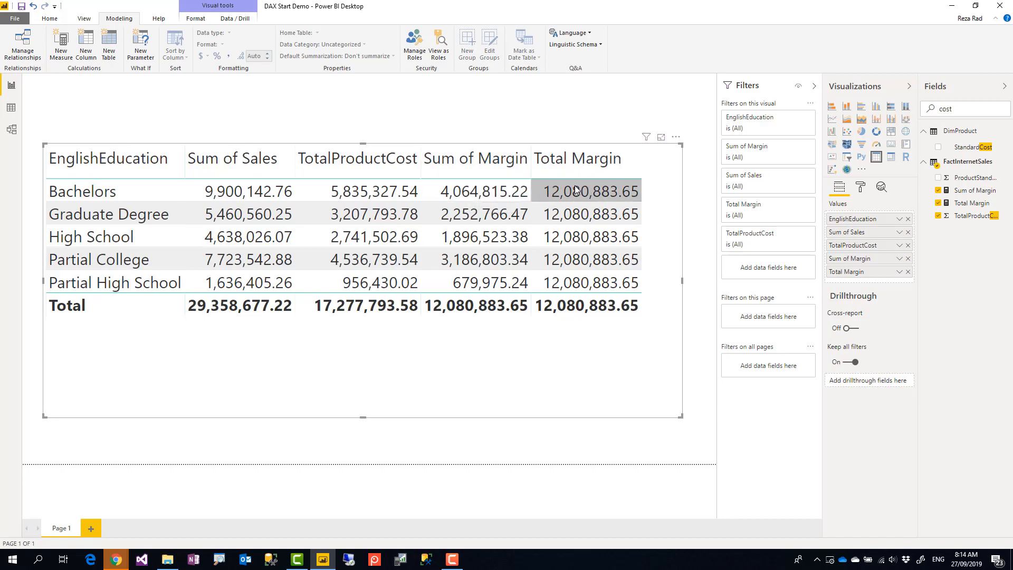
- Select the Total Margin measure to edit its formula
left_click(478, 191)
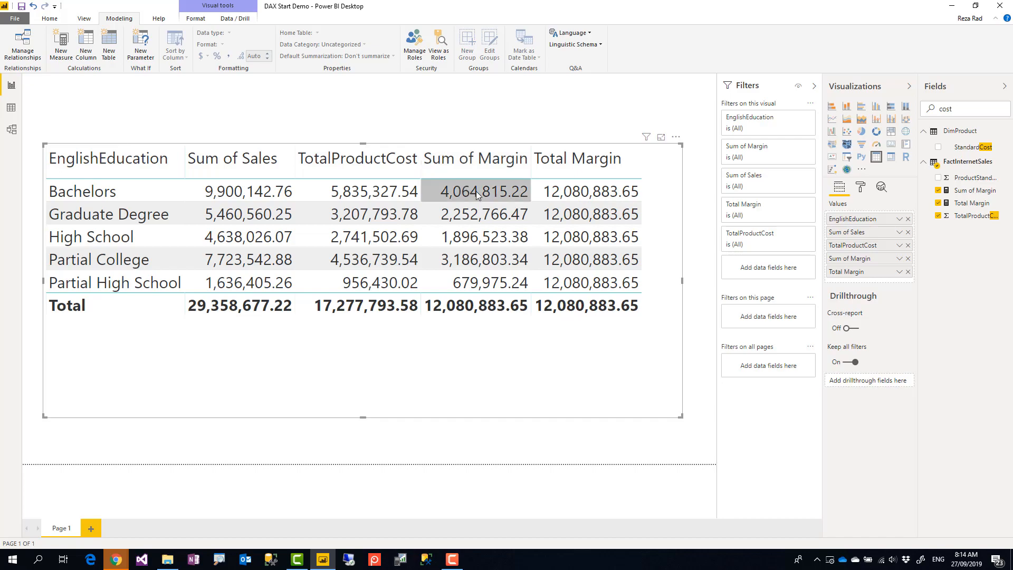
mouse_move(546, 189)
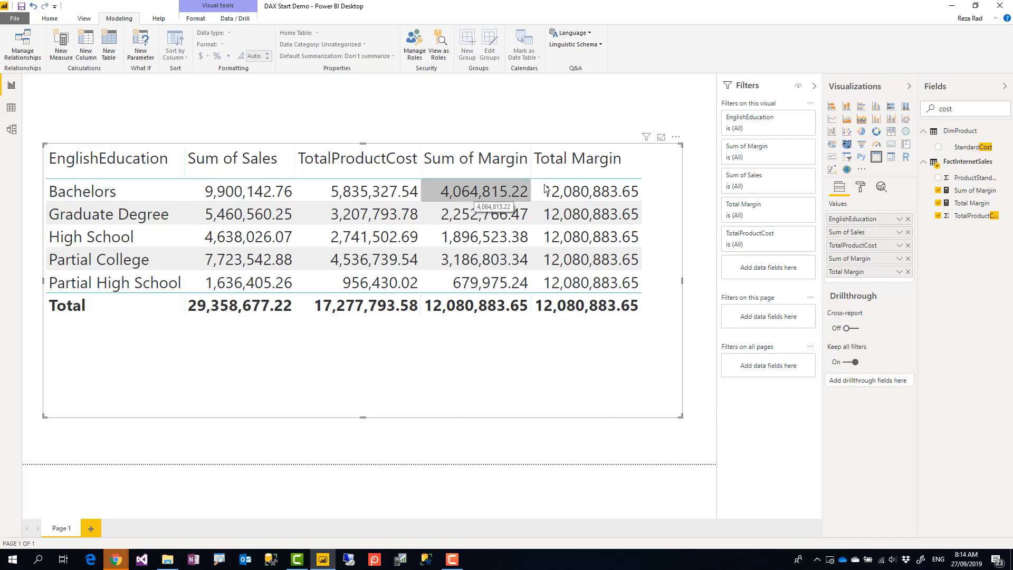
mouse_move(659, 200)
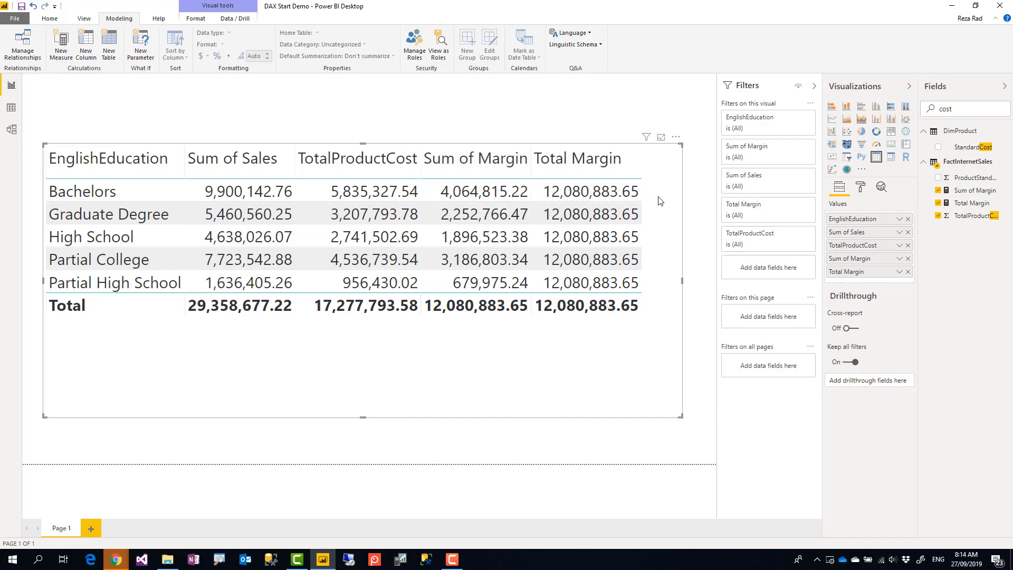
mouse_move(982, 190)
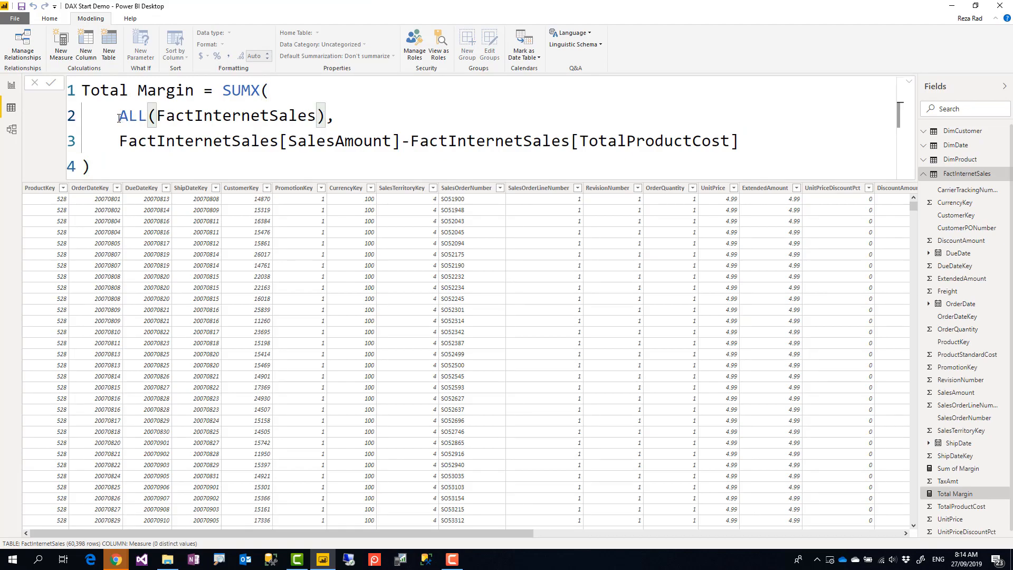
- Replace ALL with FILTER(FactInternetSales, RELATED(DimProduct[Color])="Red") in Total Margin's SUMX
left_click_drag(118, 116, 325, 116)
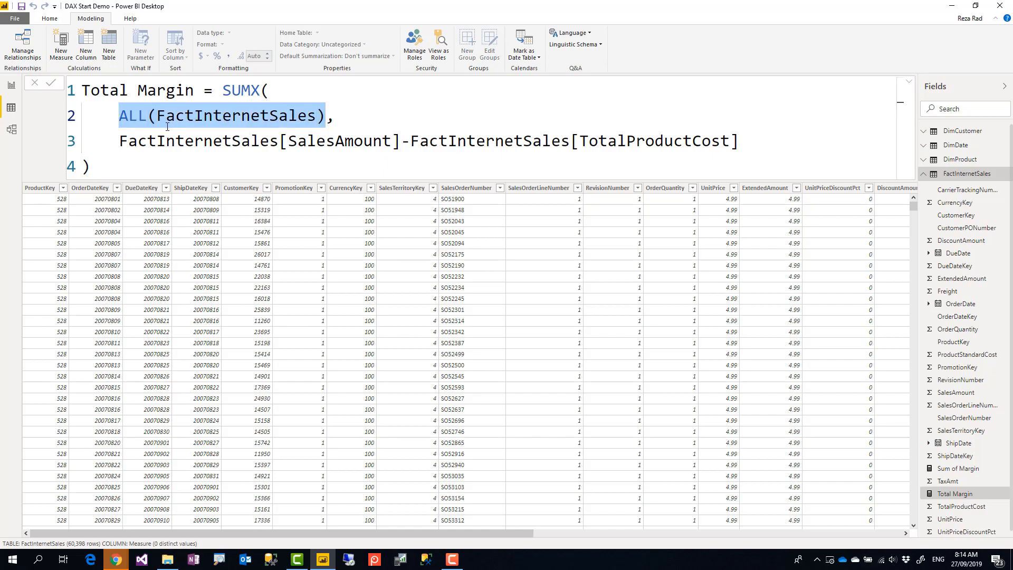
type("FILTER(")
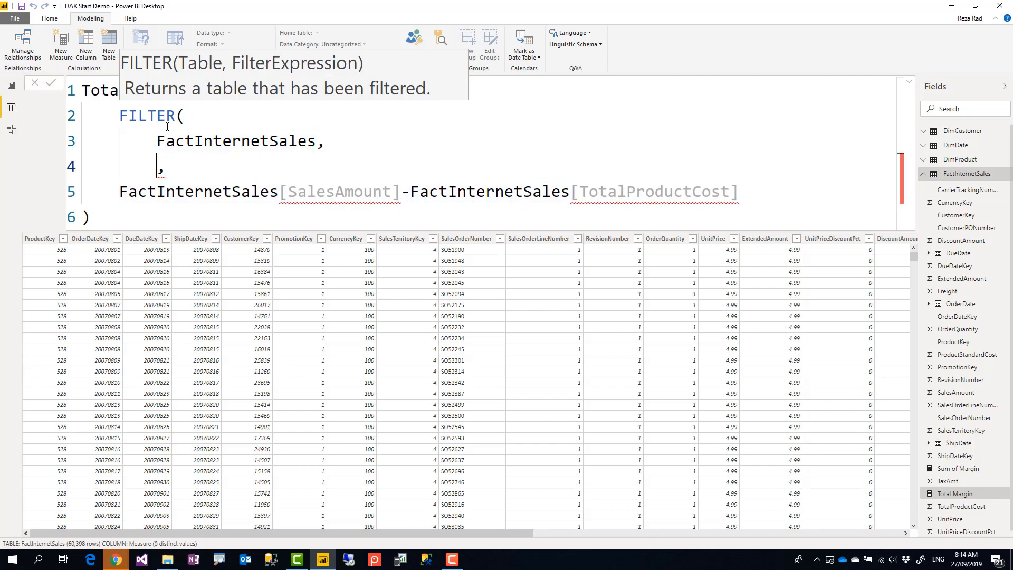
type("RELATED(")
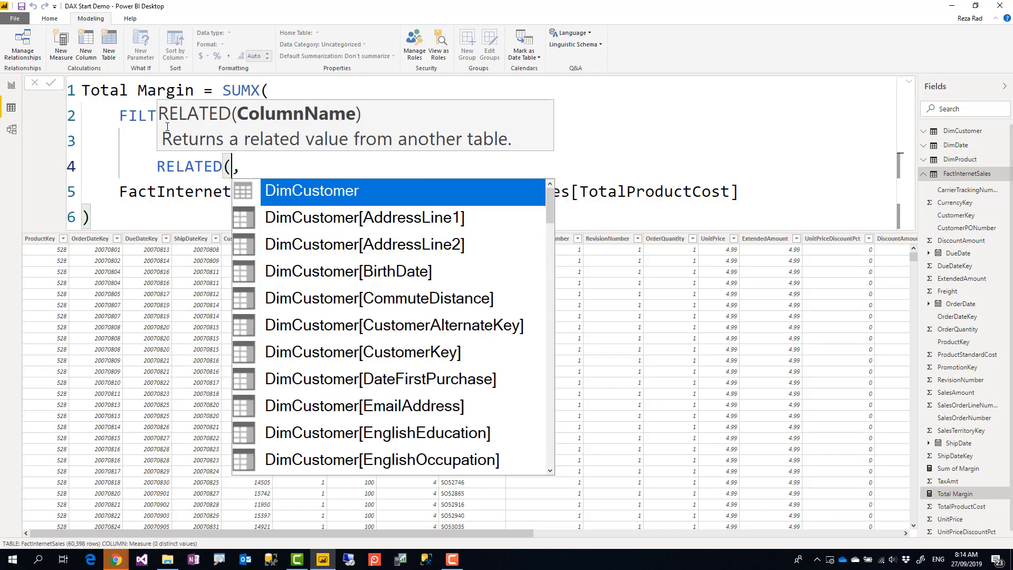
type("ct[Color])=")
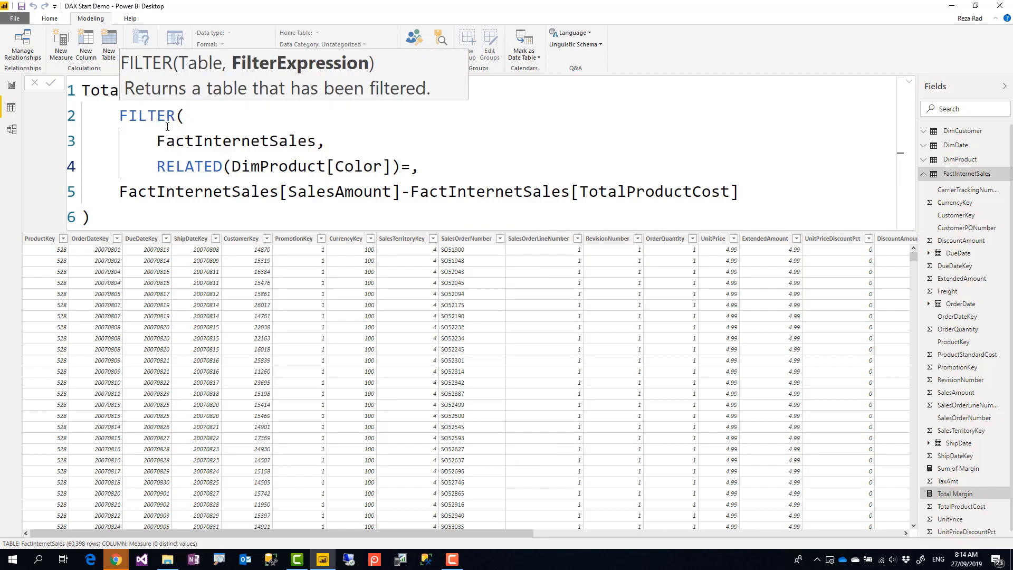
type("\"Red\"")
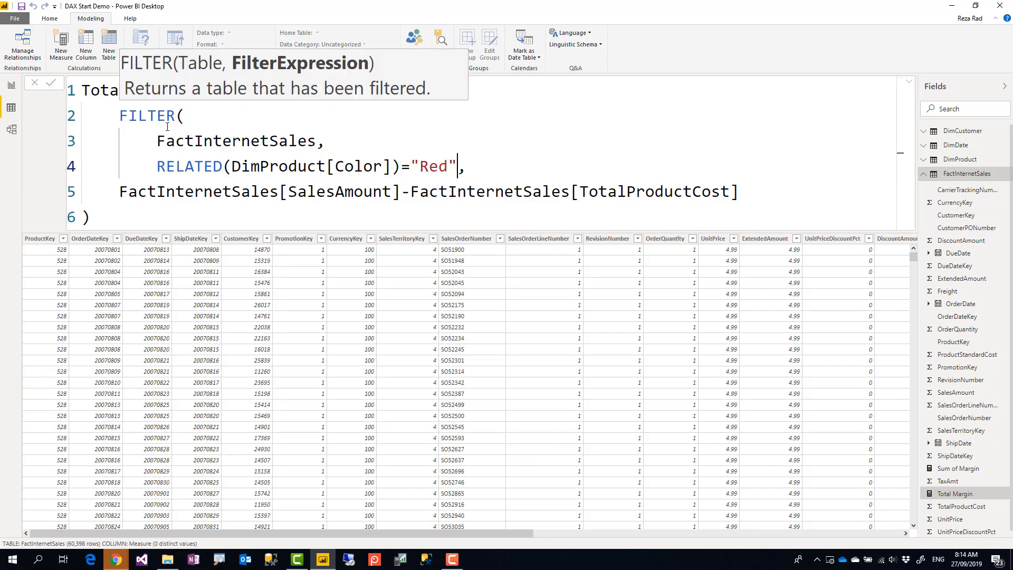
type("SUMX(")
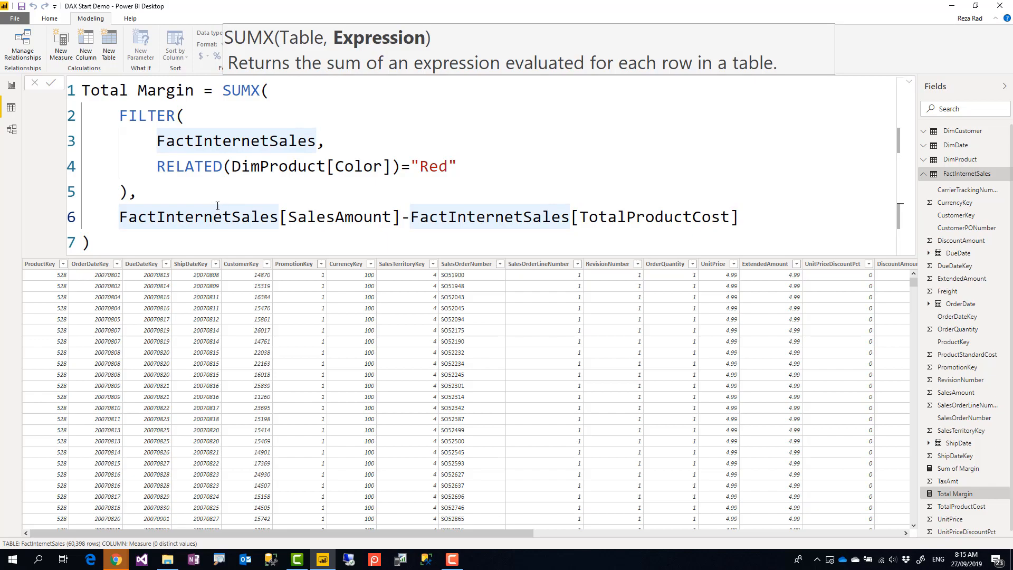
left_click(136, 192)
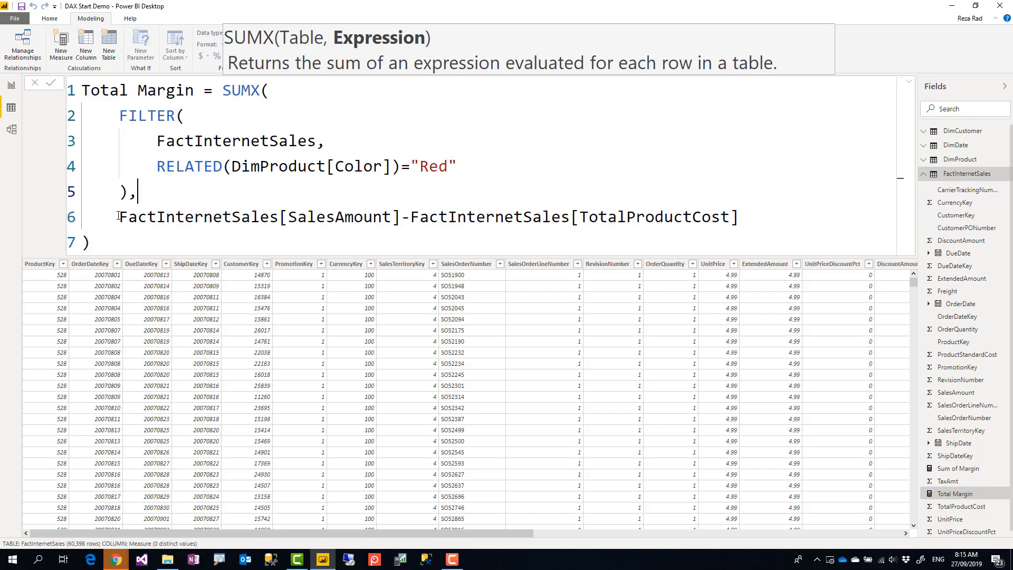
left_click_drag(119, 216, 736, 217)
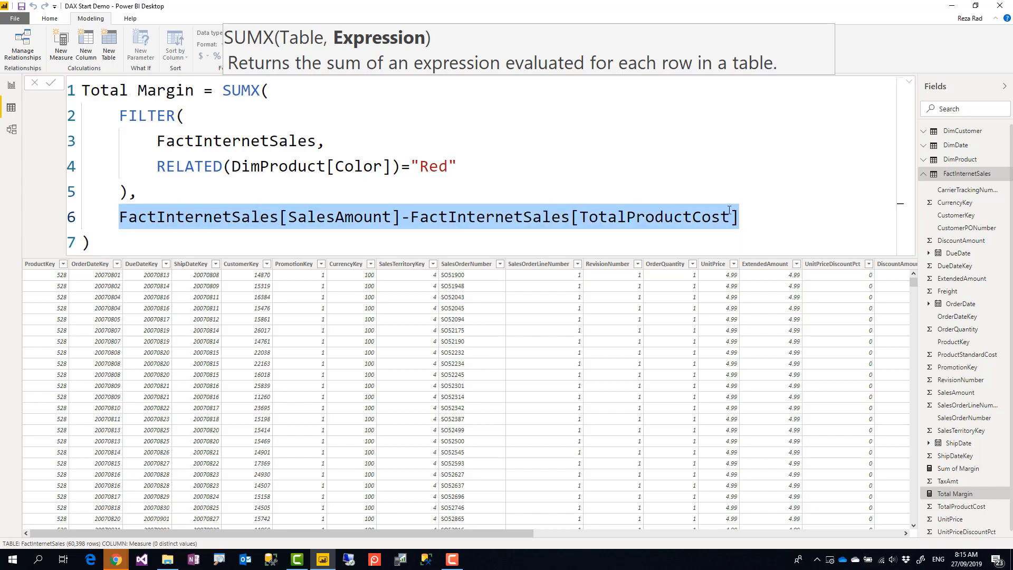